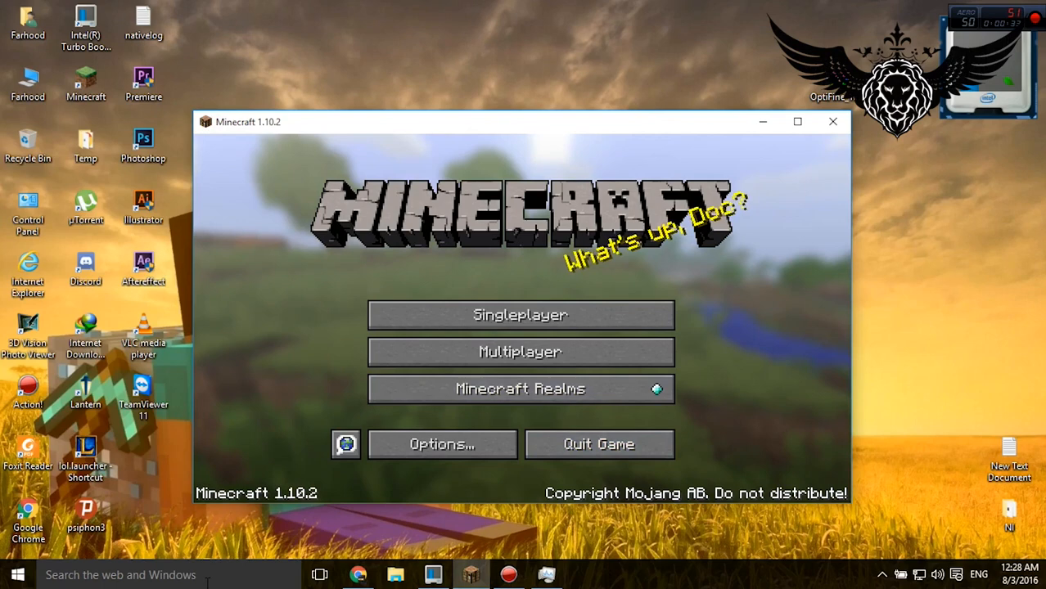
Step: Search Windows for "power options" so Power Options shows as the best match
left_click(17, 574)
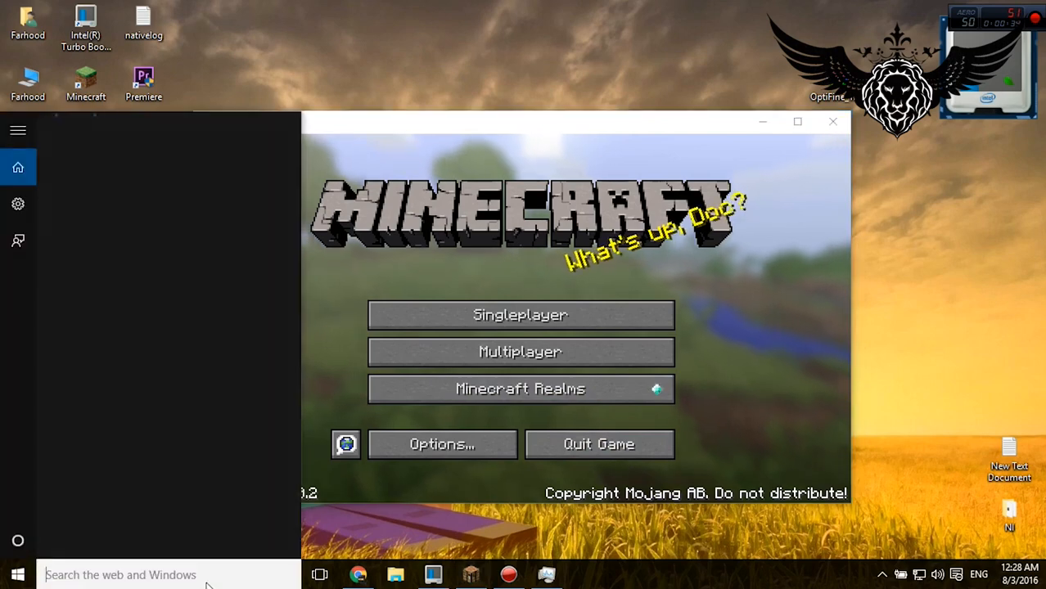
type("p")
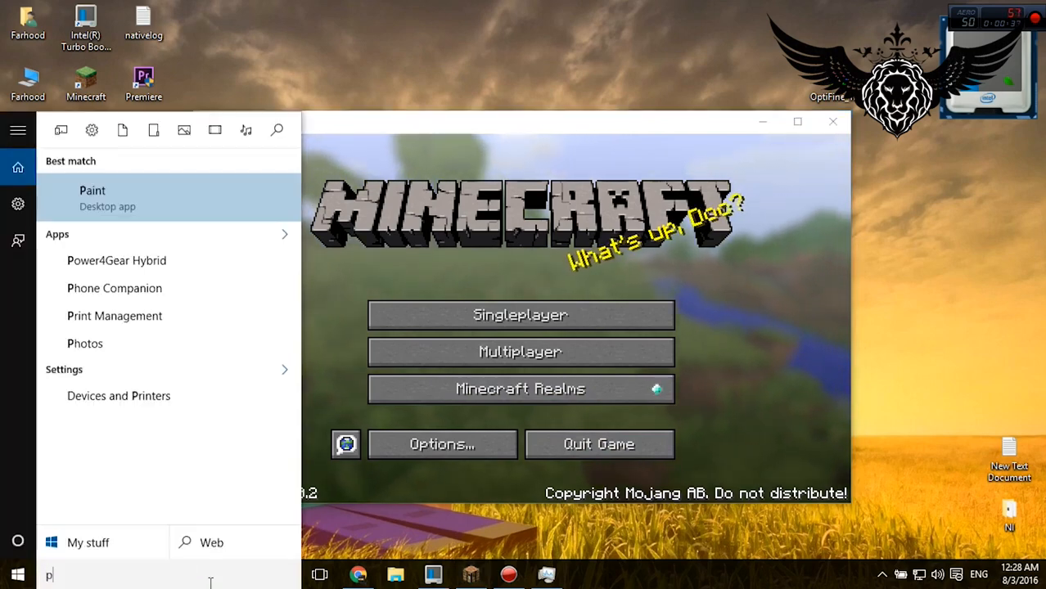
type("ower ortions")
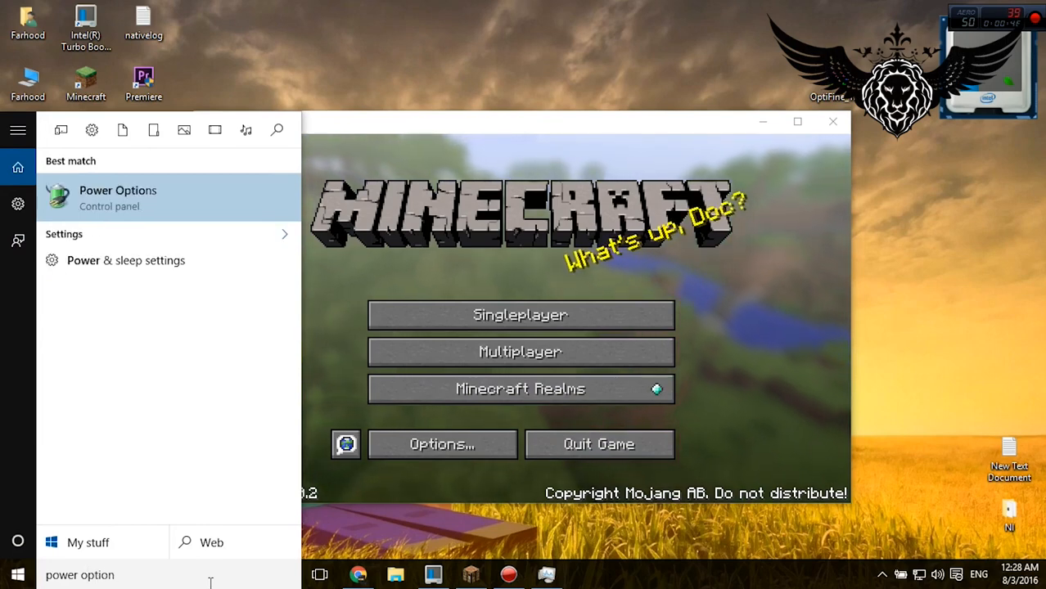
Step: Open Power Options from the results with High performance kept selected
left_click(118, 190)
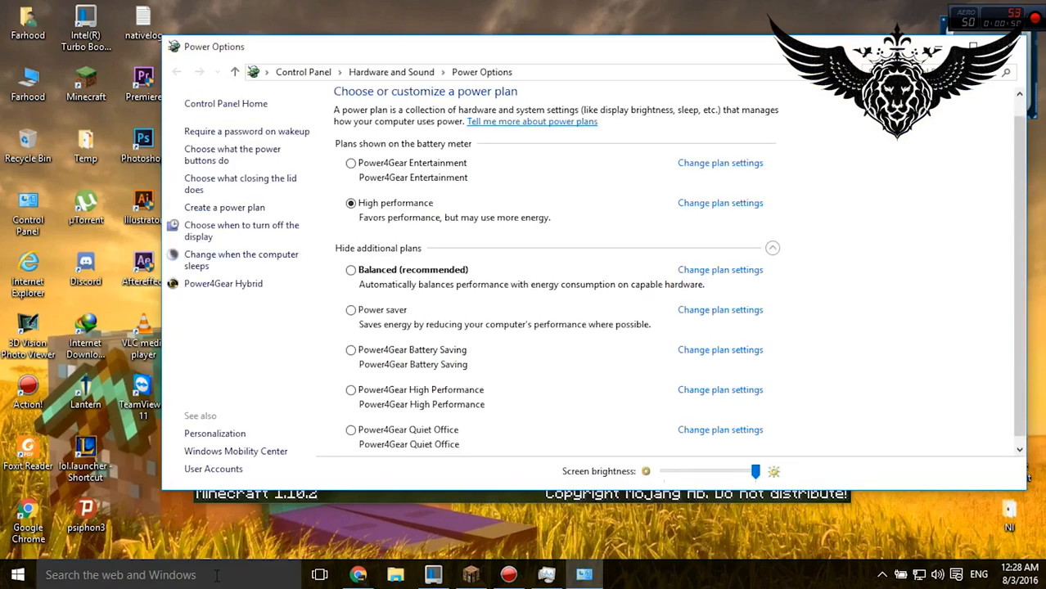
mouse_move(389, 197)
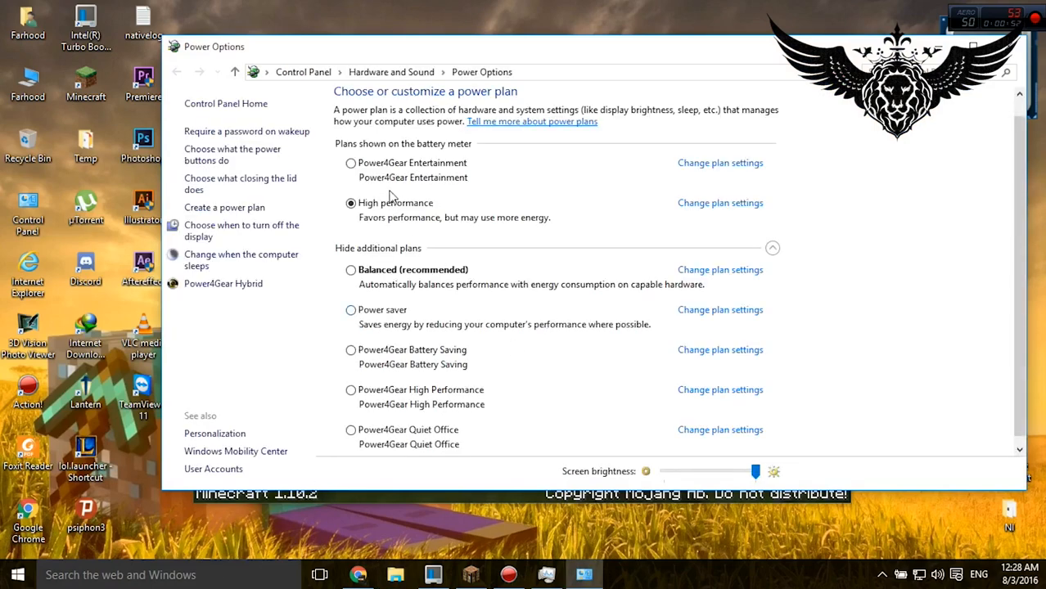
mouse_move(363, 238)
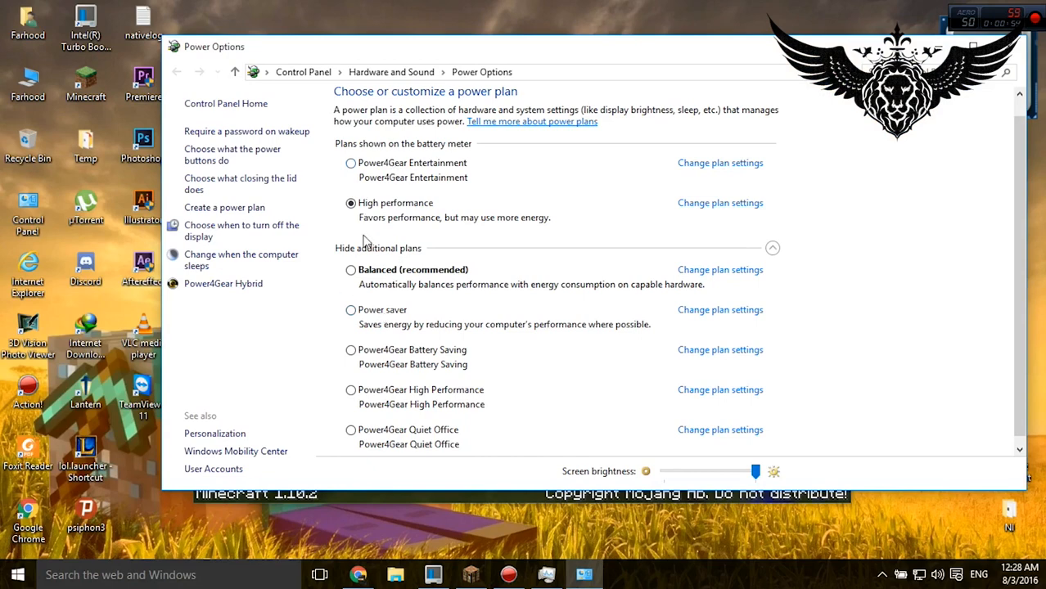
mouse_move(398, 332)
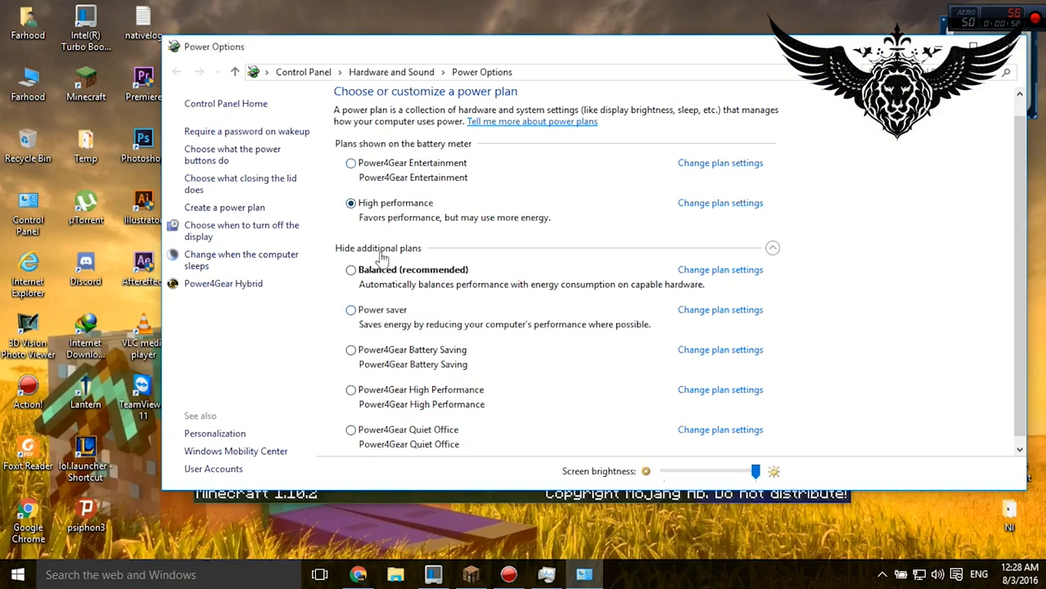
mouse_move(368, 355)
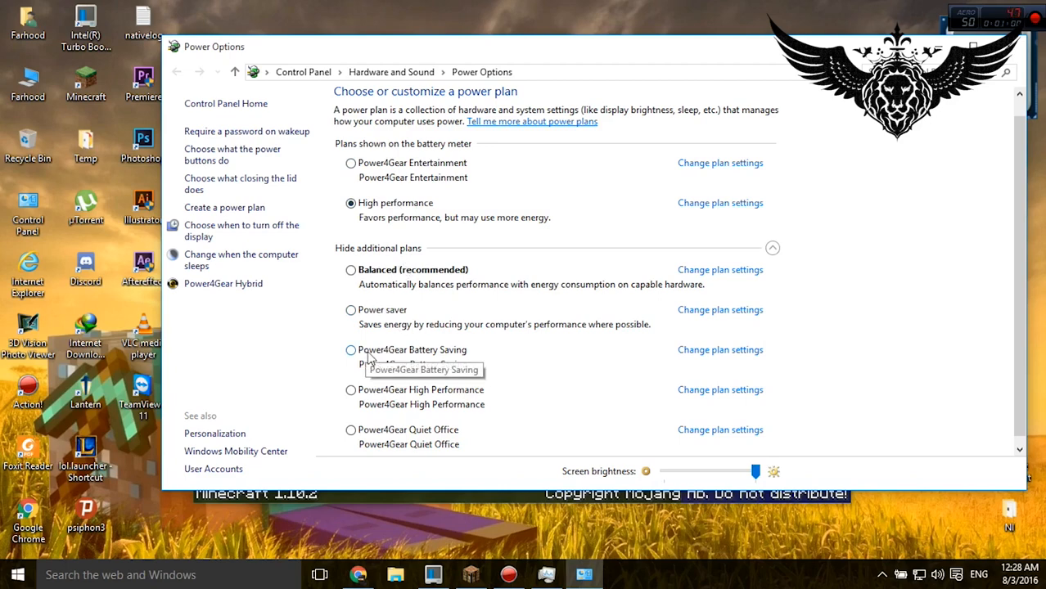
mouse_move(448, 357)
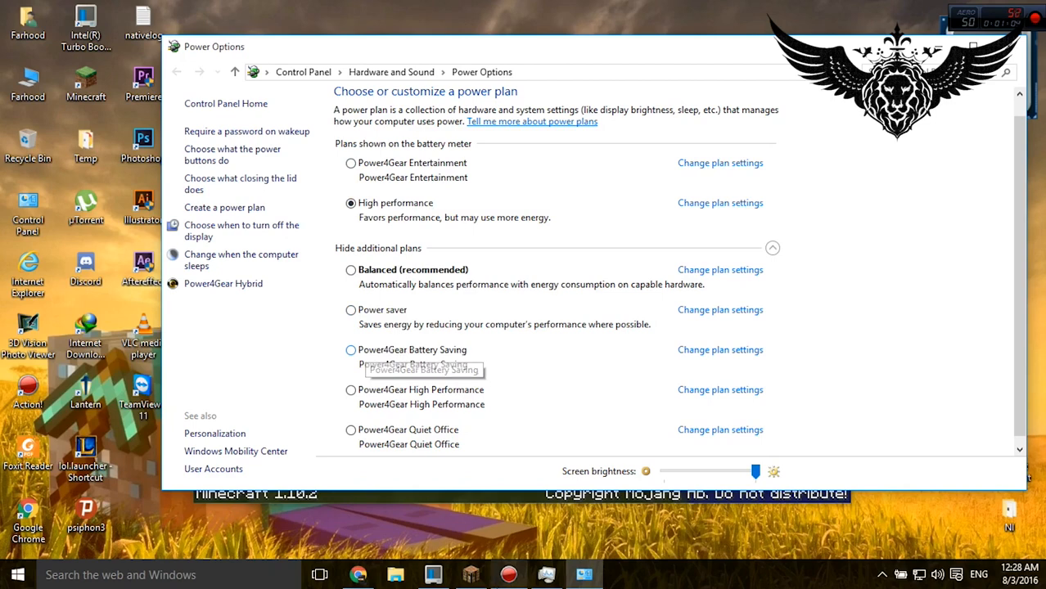
mouse_move(370, 206)
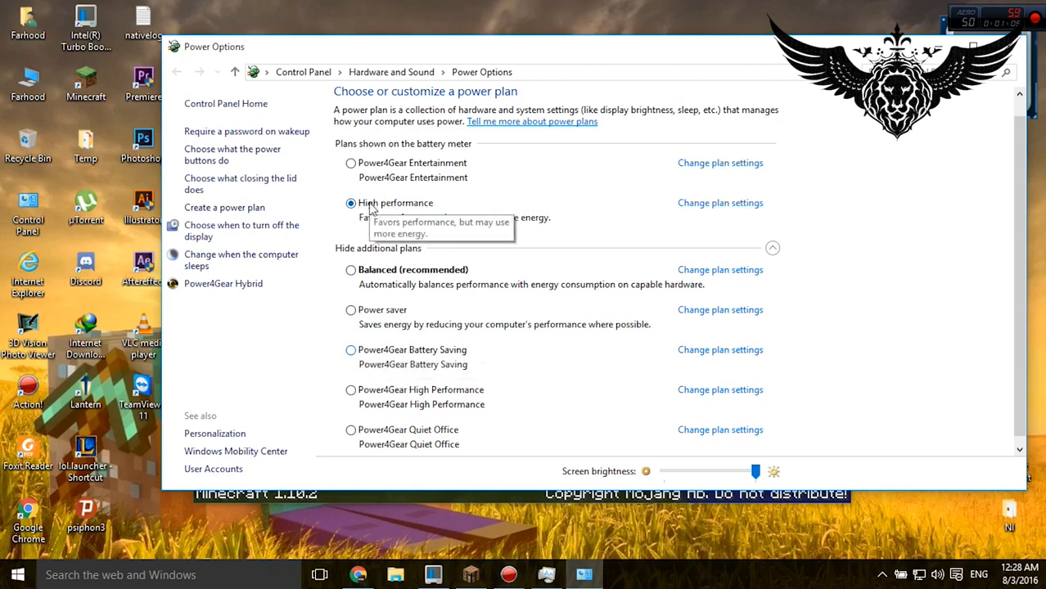
mouse_move(346, 311)
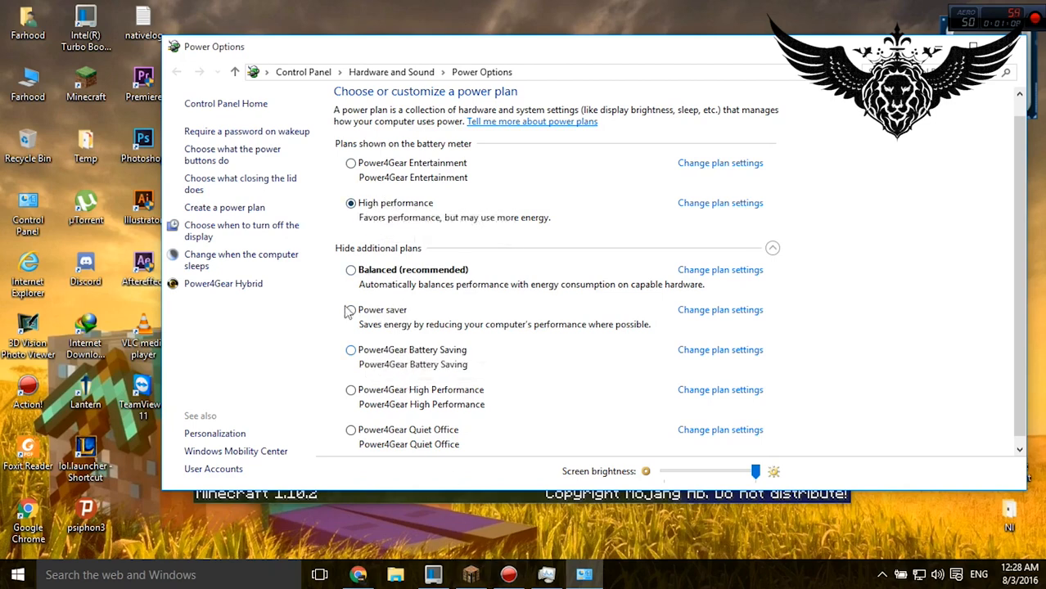
mouse_move(352, 205)
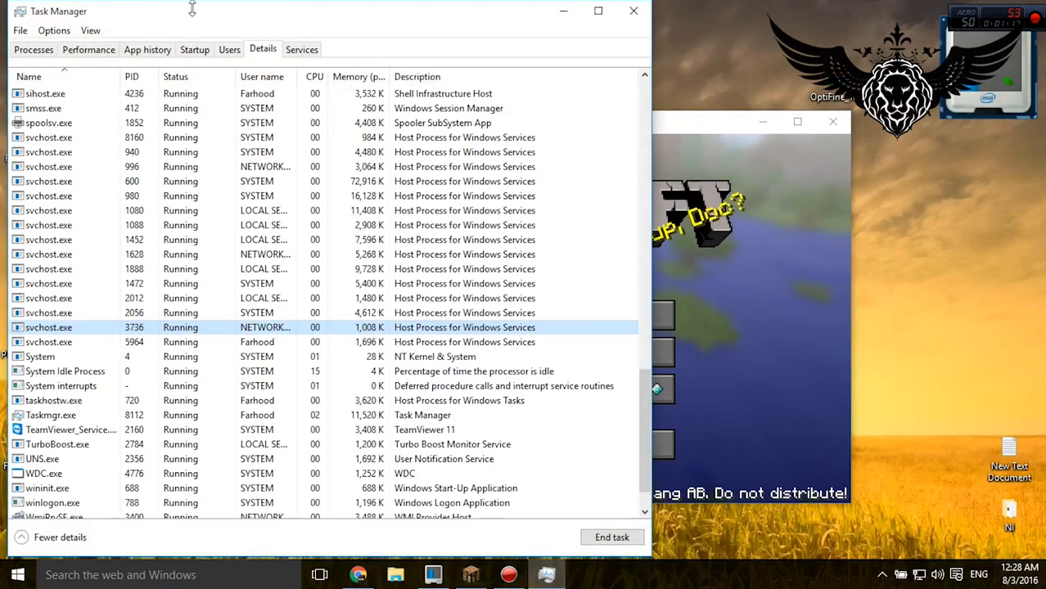
Step: From the Java process details, set javaw.exe to High priority
left_click(33, 49)
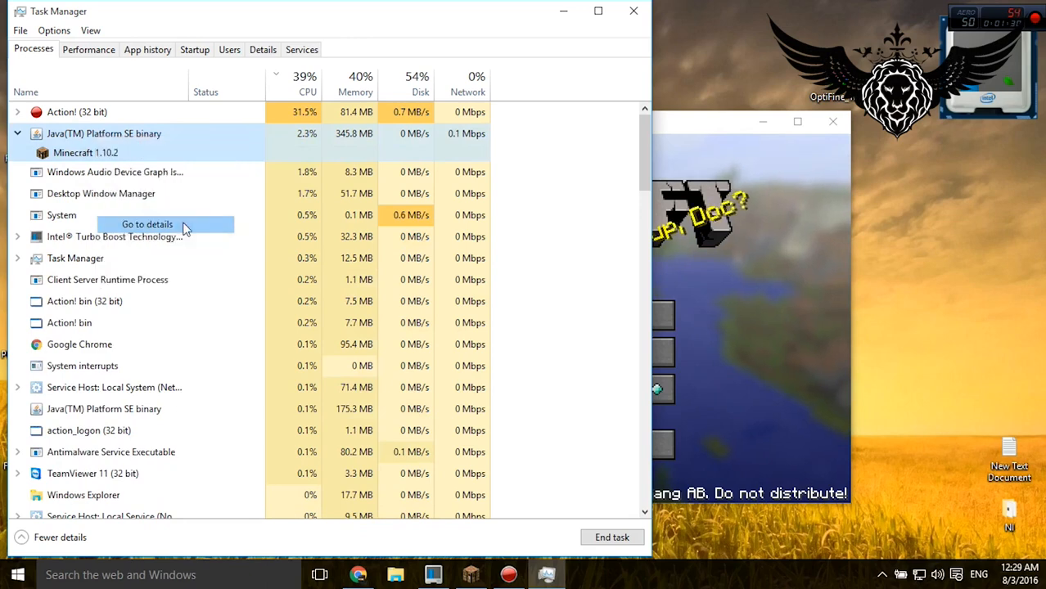
left_click(147, 224)
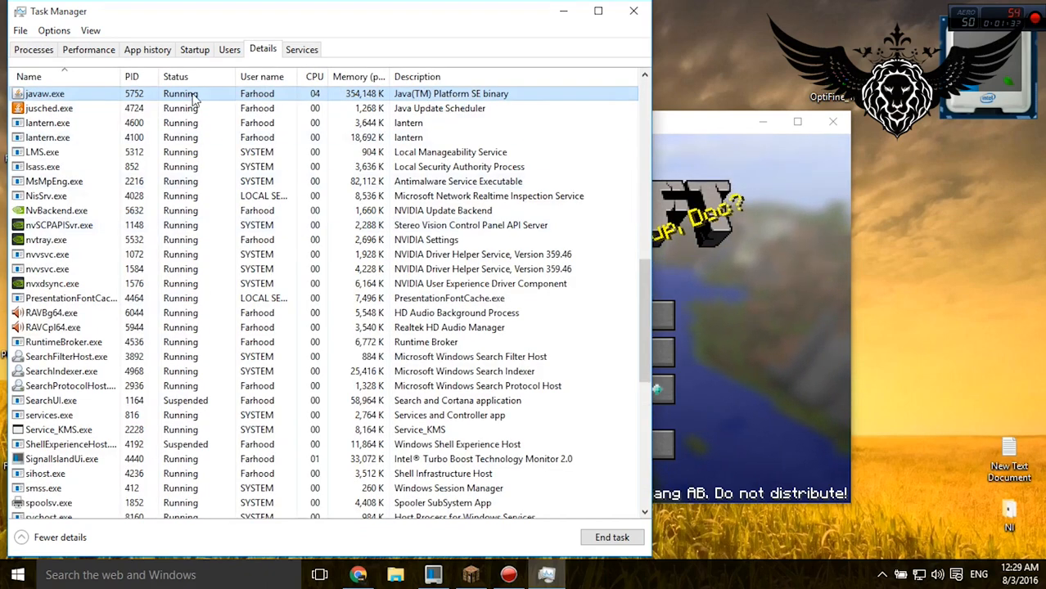
right_click(44, 93)
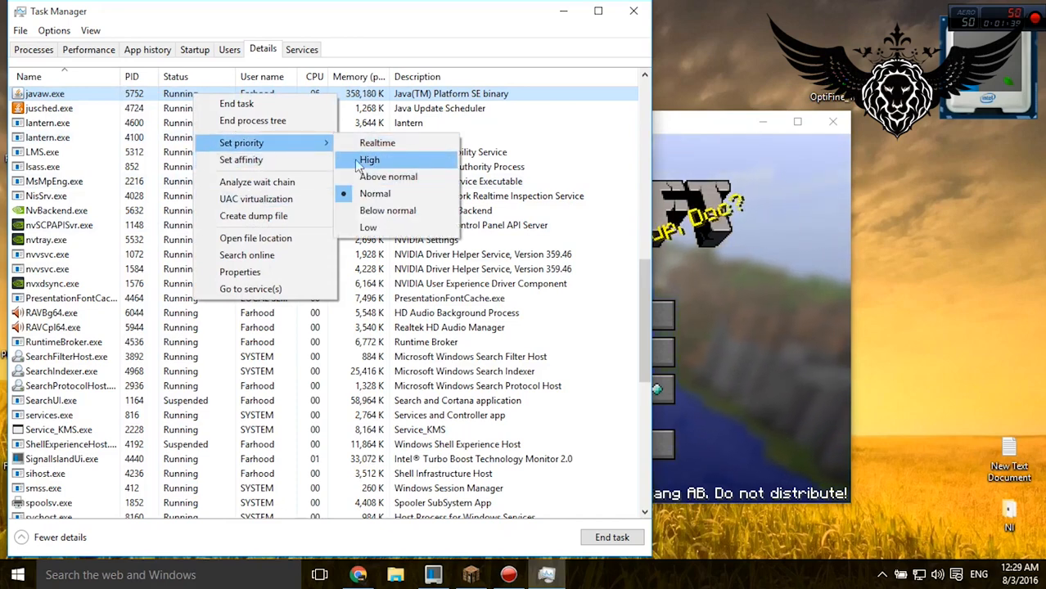
left_click(370, 160)
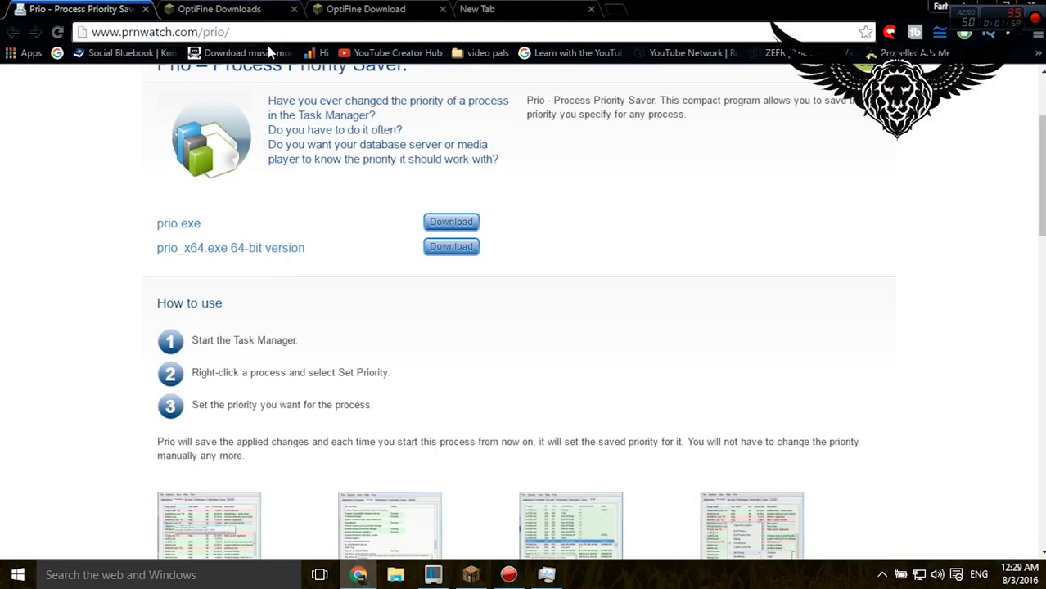
scroll("up", 3)
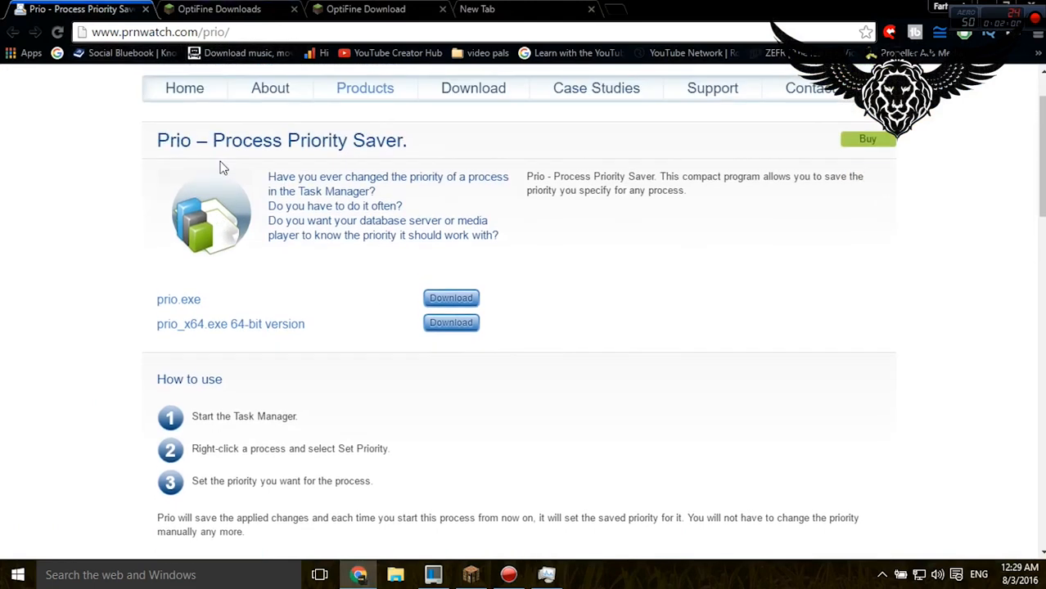
scroll("up", 3)
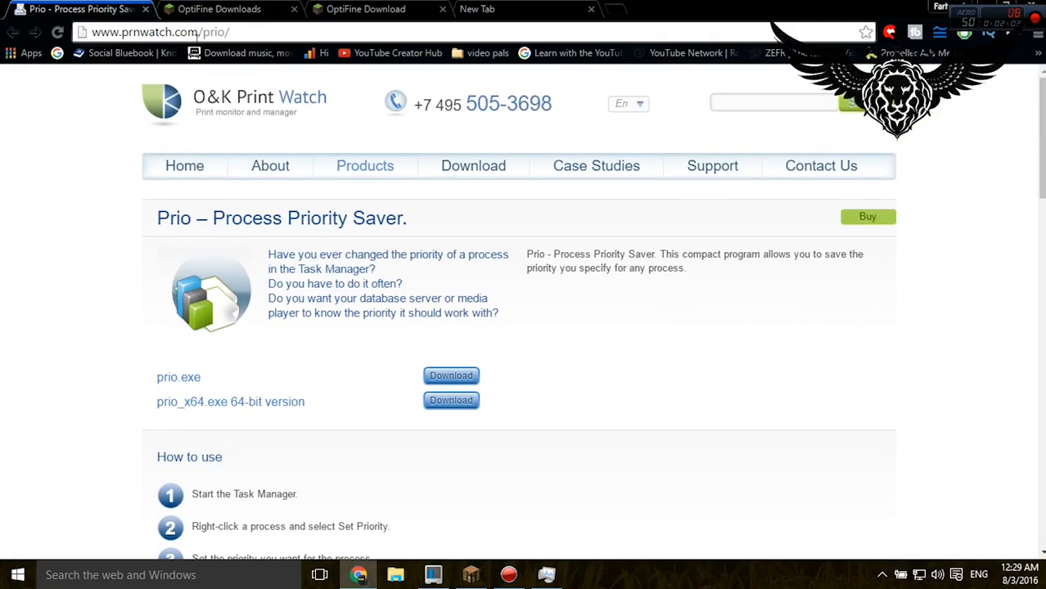
mouse_move(262, 301)
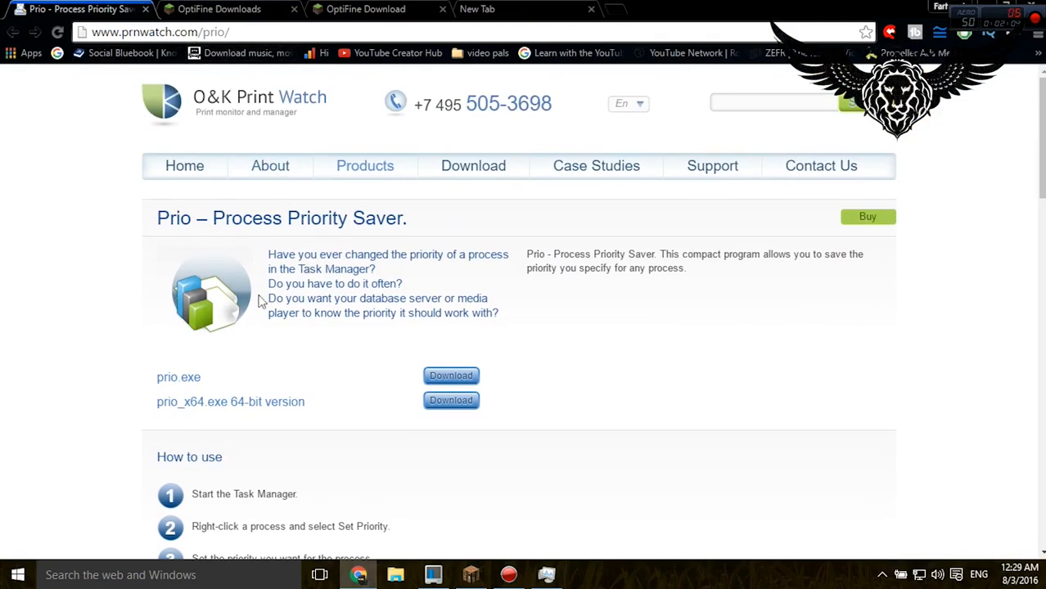
mouse_move(382, 402)
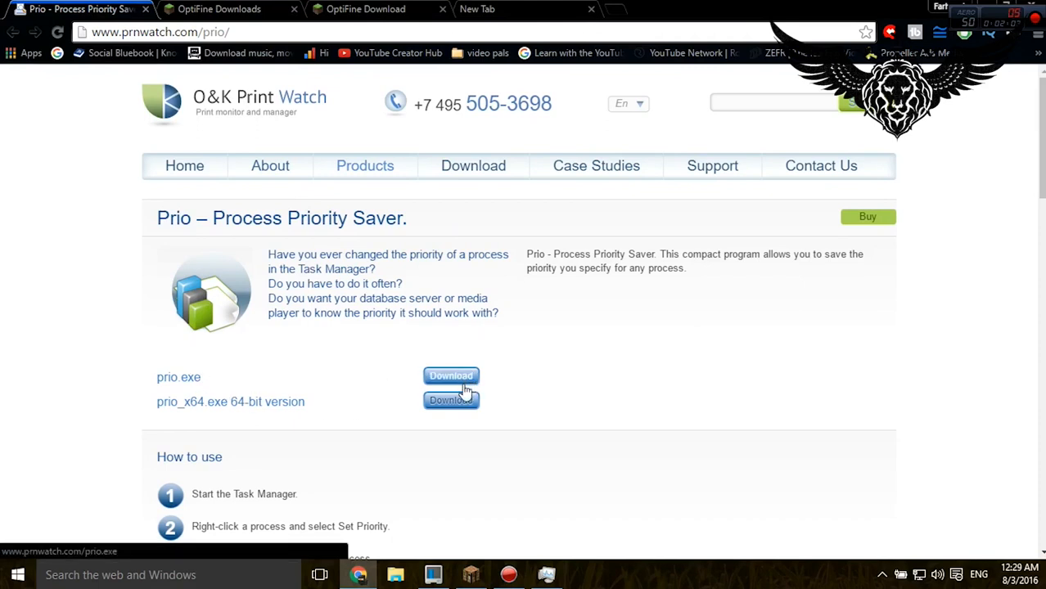
mouse_move(452, 399)
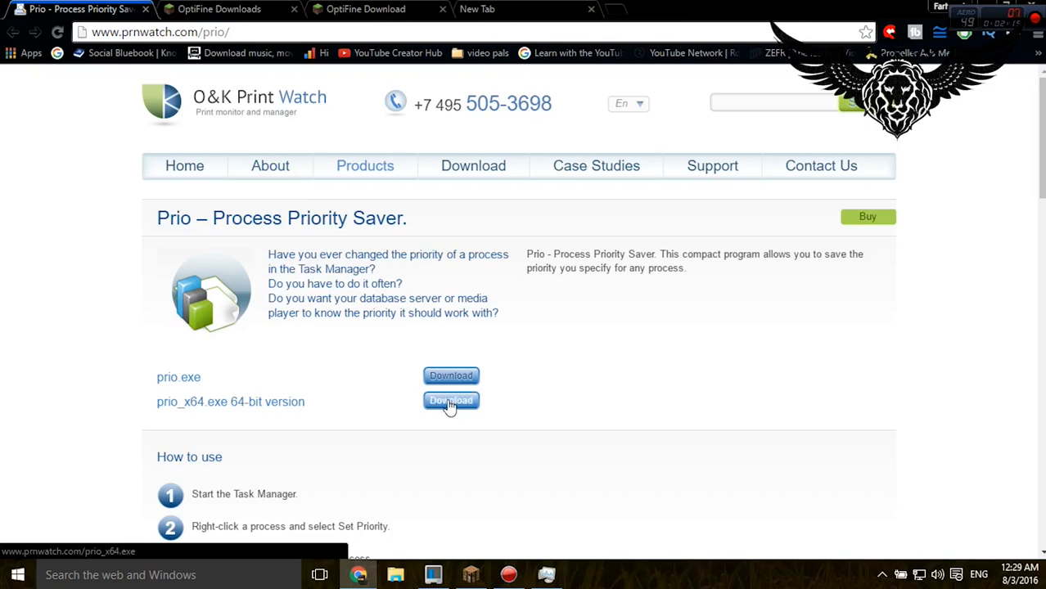
mouse_move(452, 374)
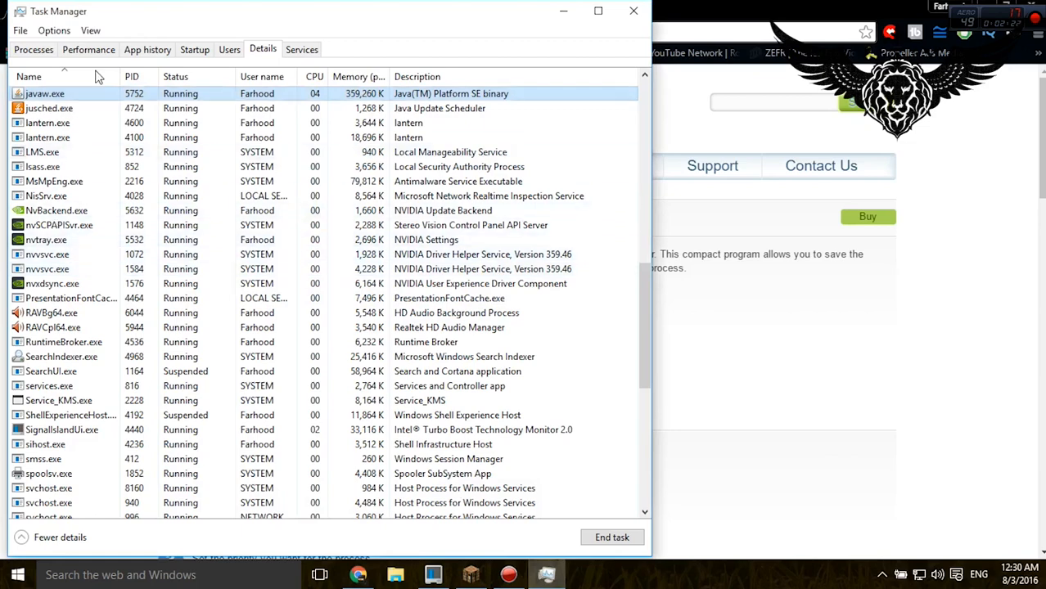
right_click(44, 94)
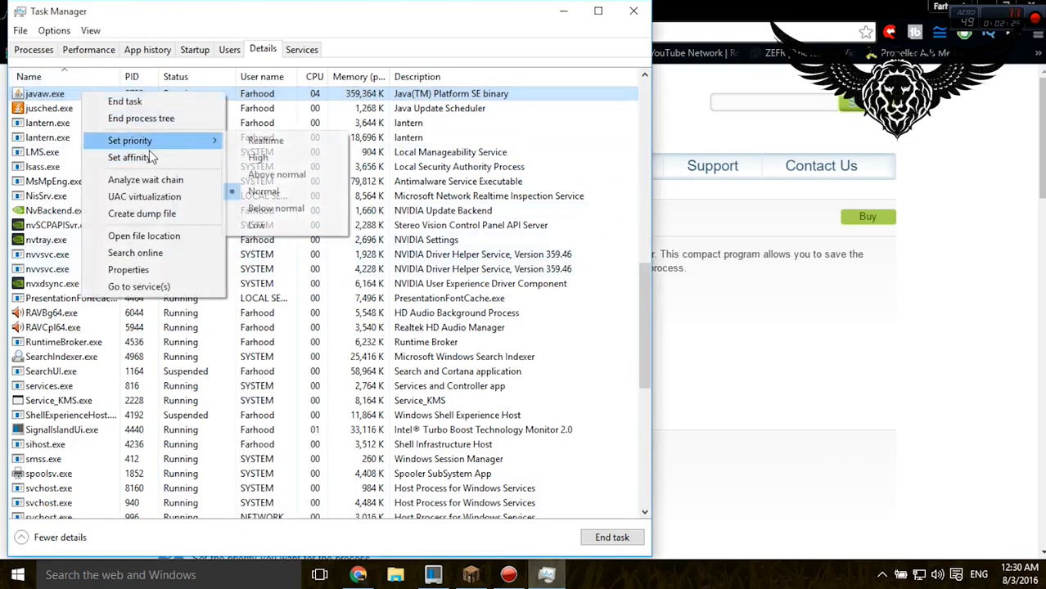
mouse_move(129, 141)
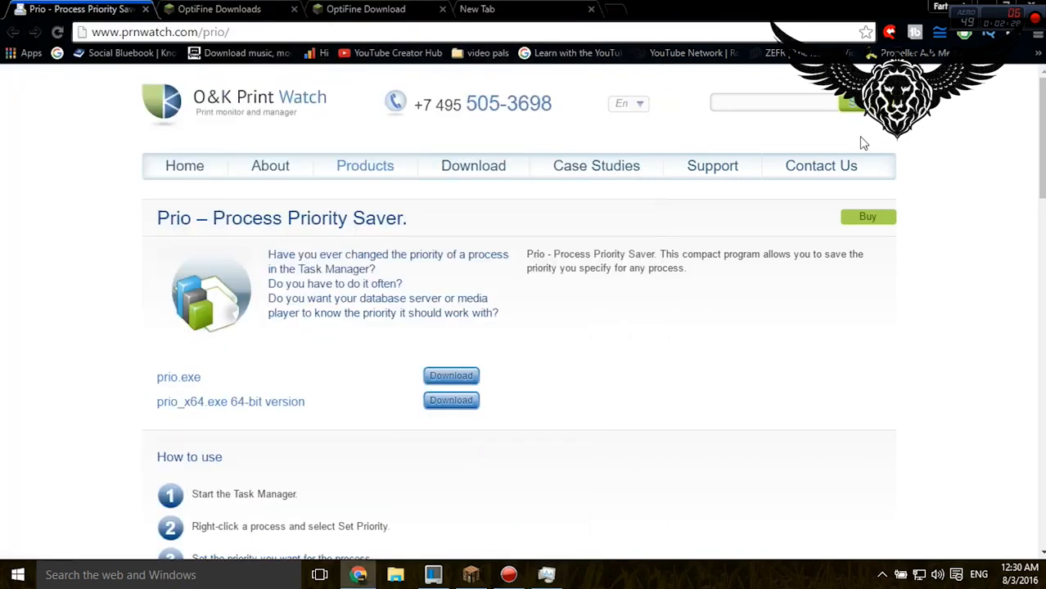
mouse_move(985, 3)
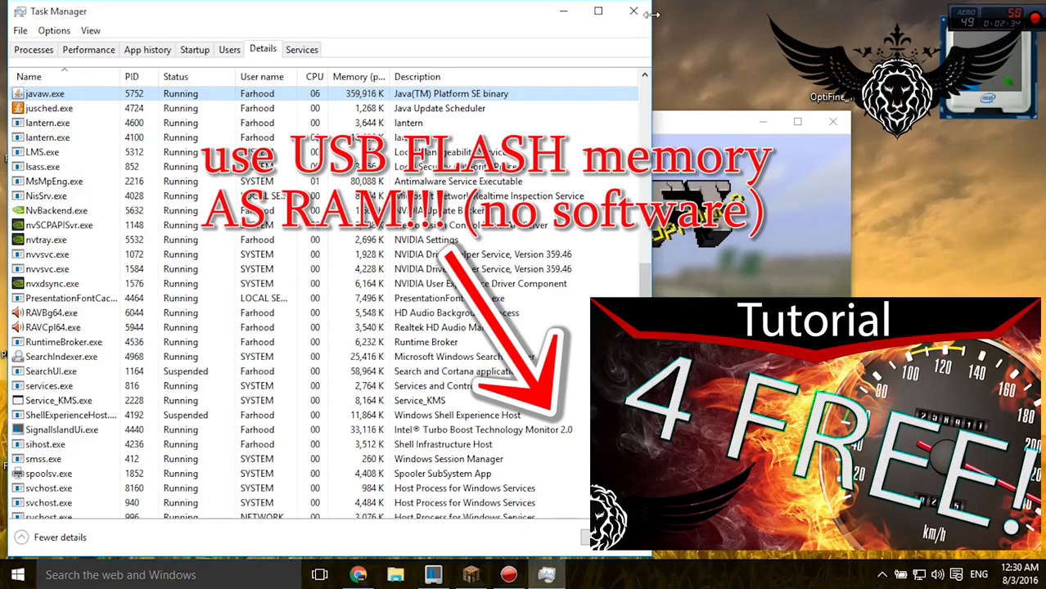
Step: Close Task Manager, leaving the Minecraft title screen in front
left_click(632, 10)
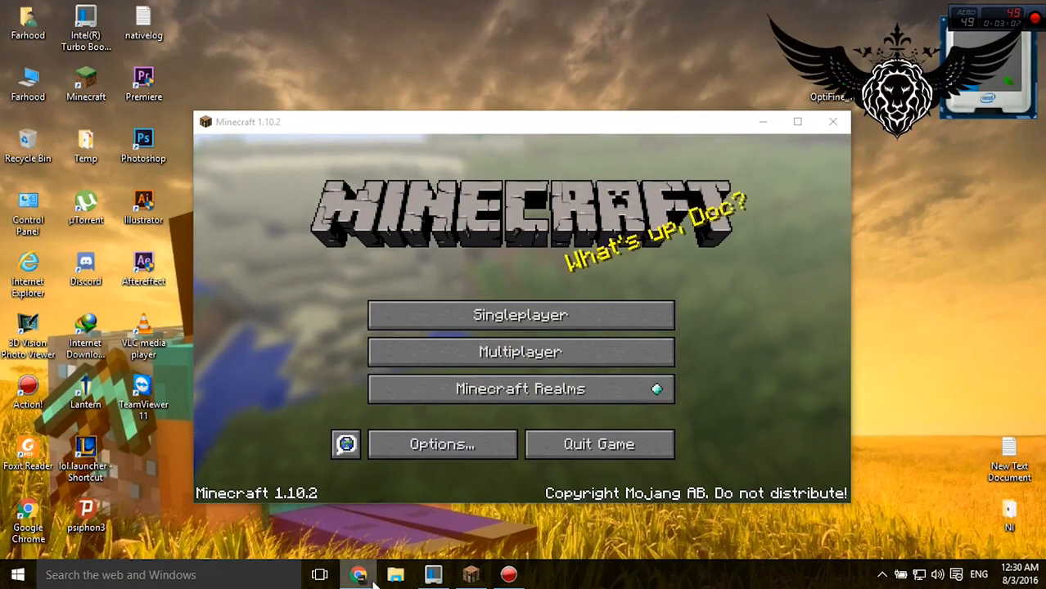
Step: Show the OptiFine downloads page at the Minecraft 1.10.2 HD Ultra section
left_click(358, 574)
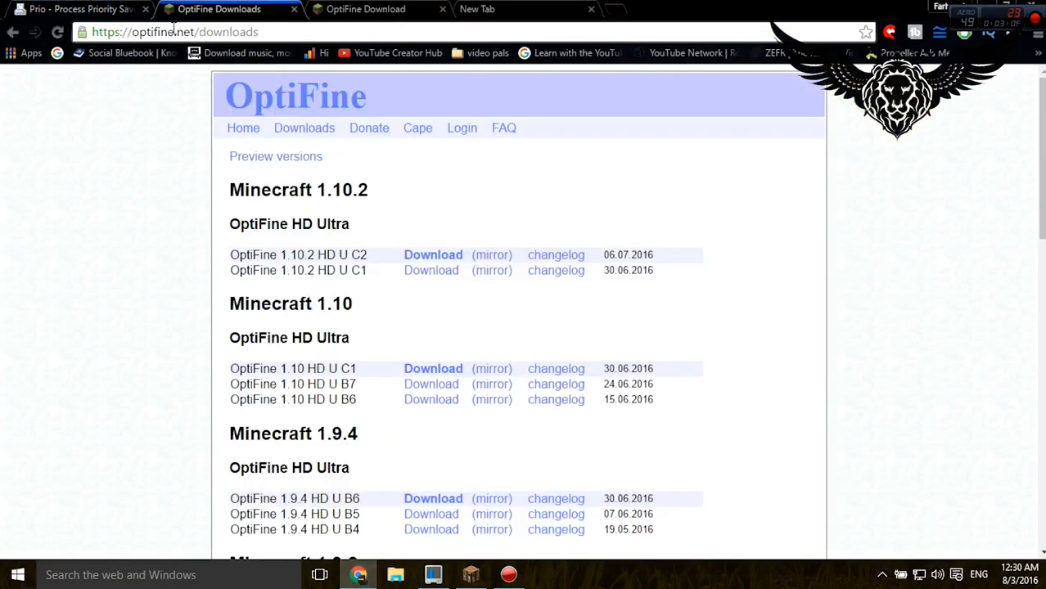
mouse_move(305, 128)
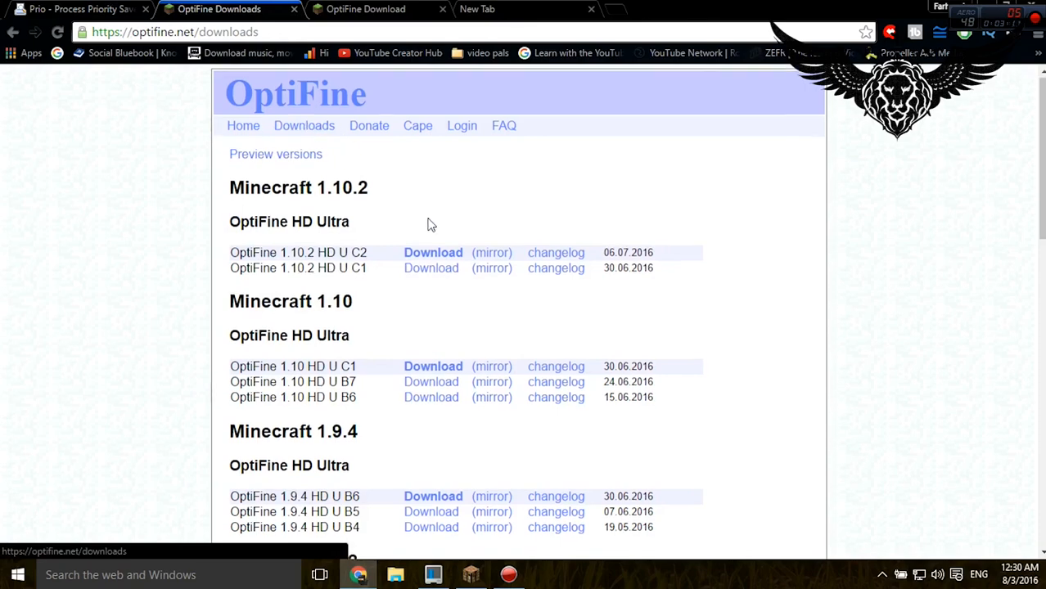
scroll("down", 3)
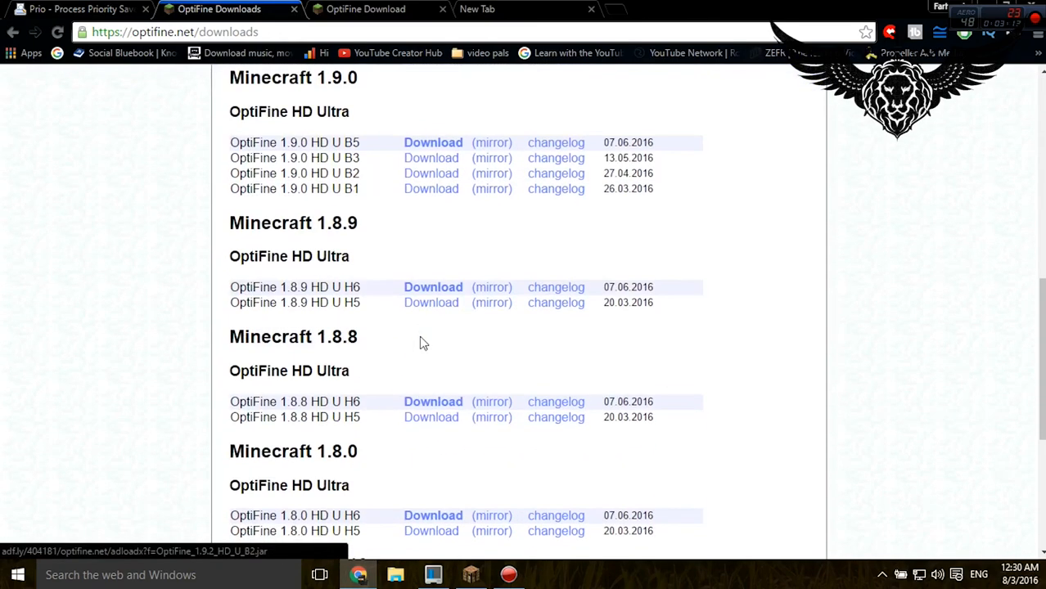
left_click(470, 573)
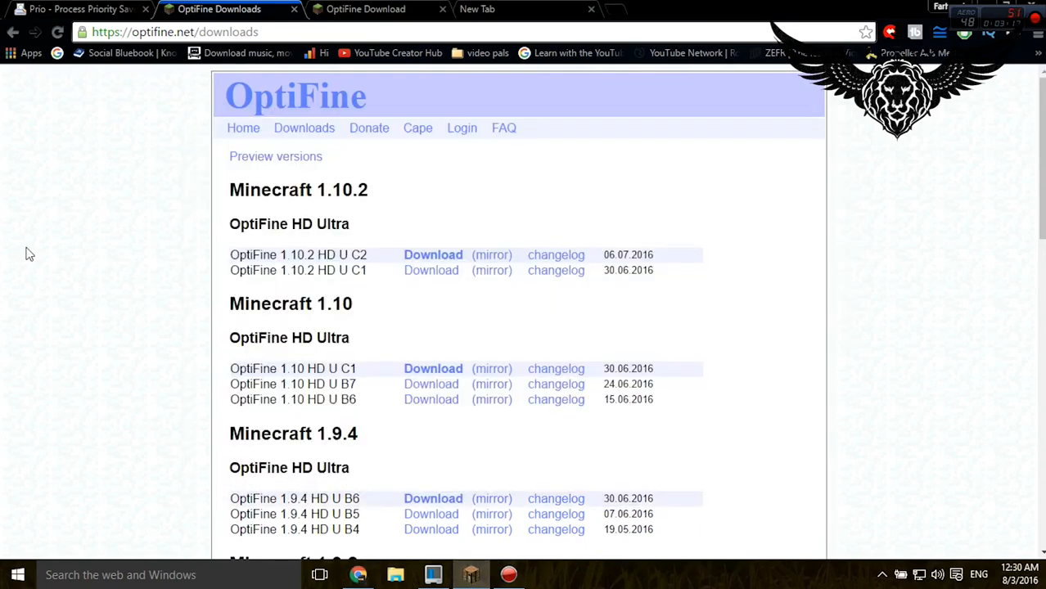
mouse_move(450, 252)
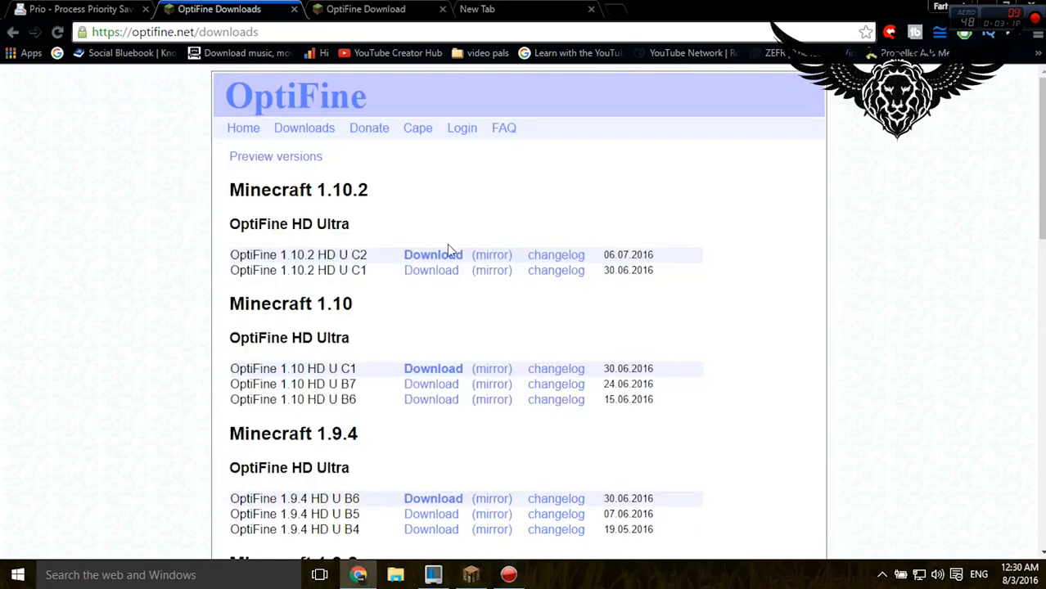
mouse_move(419, 237)
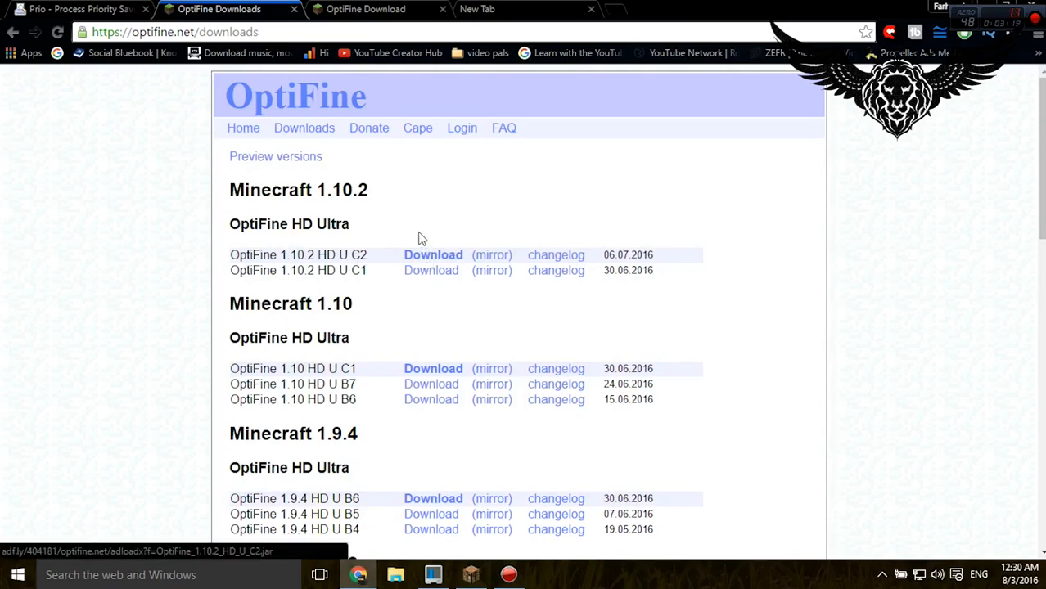
Step: Start the download of OptiFine_1.10.2_HD_U_C2.jar
left_click(432, 255)
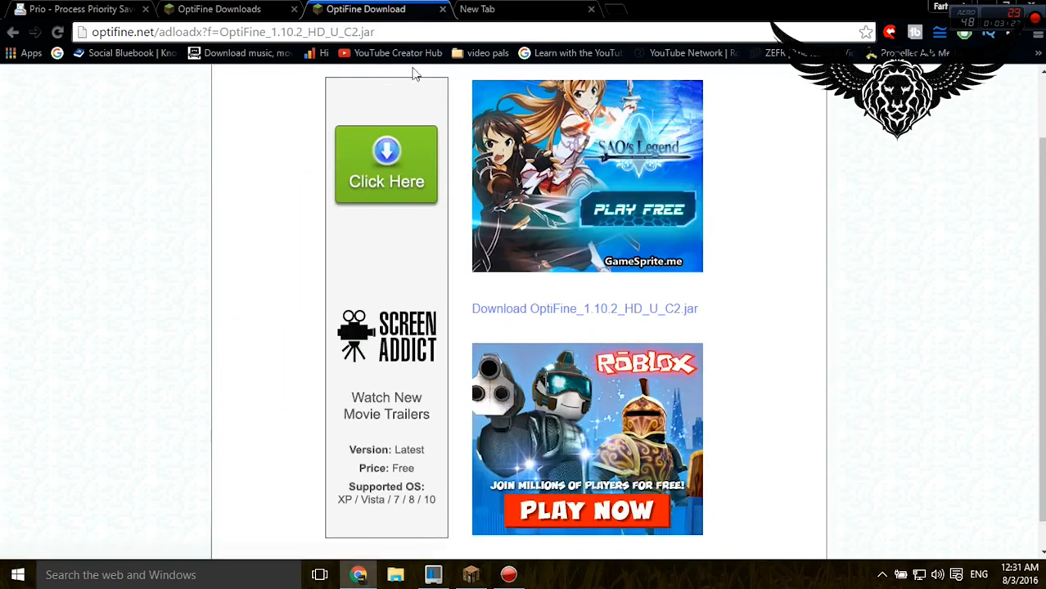
mouse_move(380, 406)
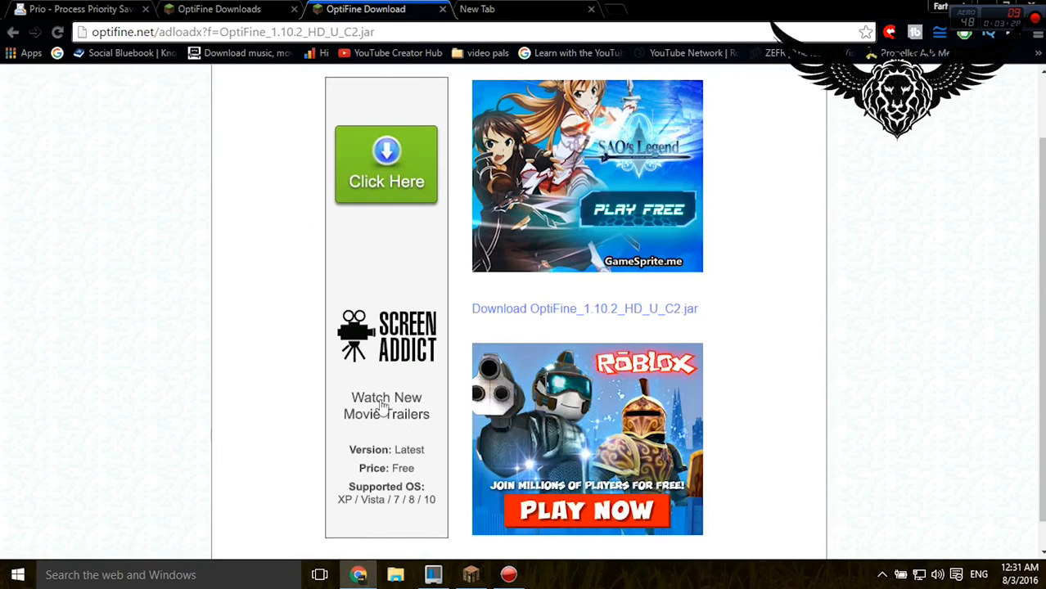
mouse_move(548, 314)
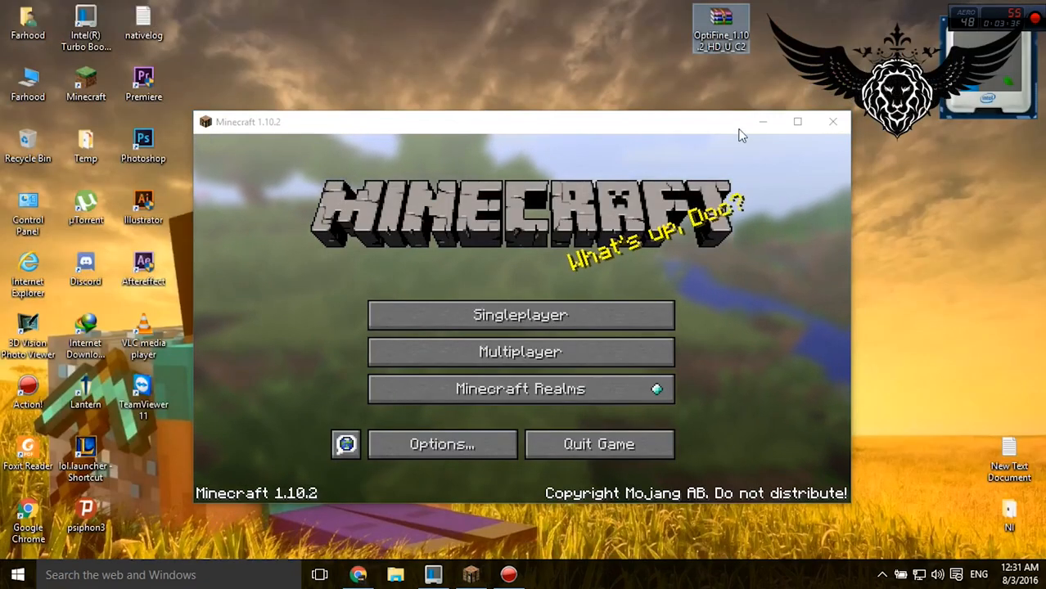
mouse_move(720, 29)
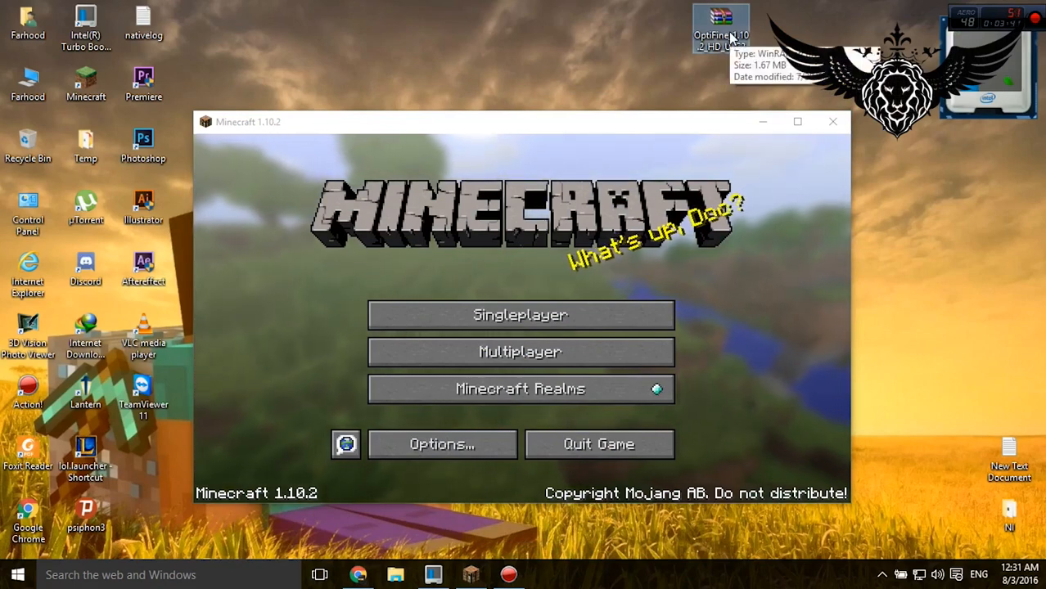
Step: Run the downloaded OptiFine jar and install it for Minecraft 1.10.2
right_click(720, 29)
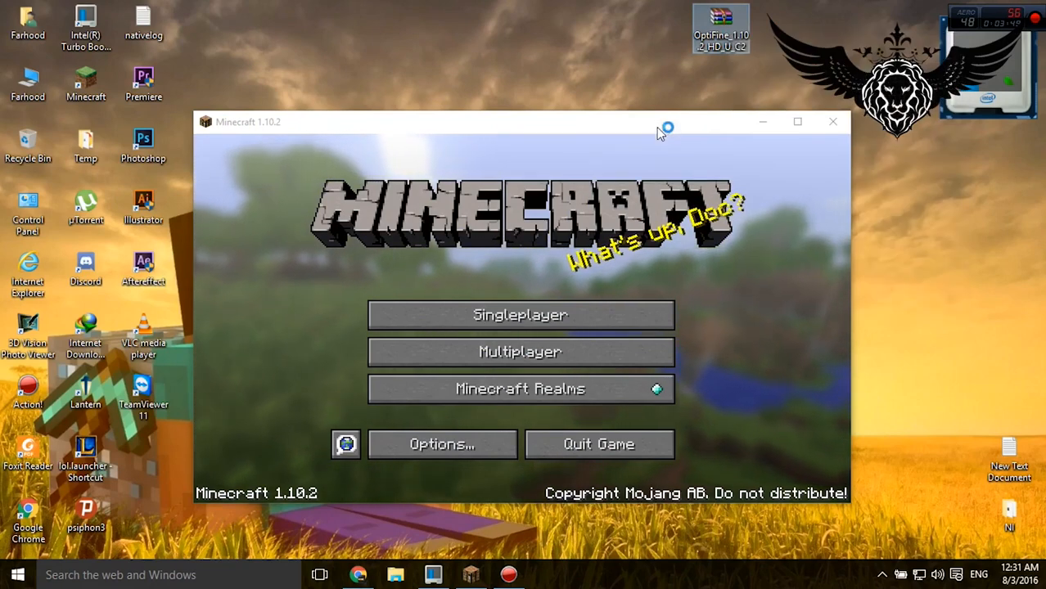
double_click(720, 26)
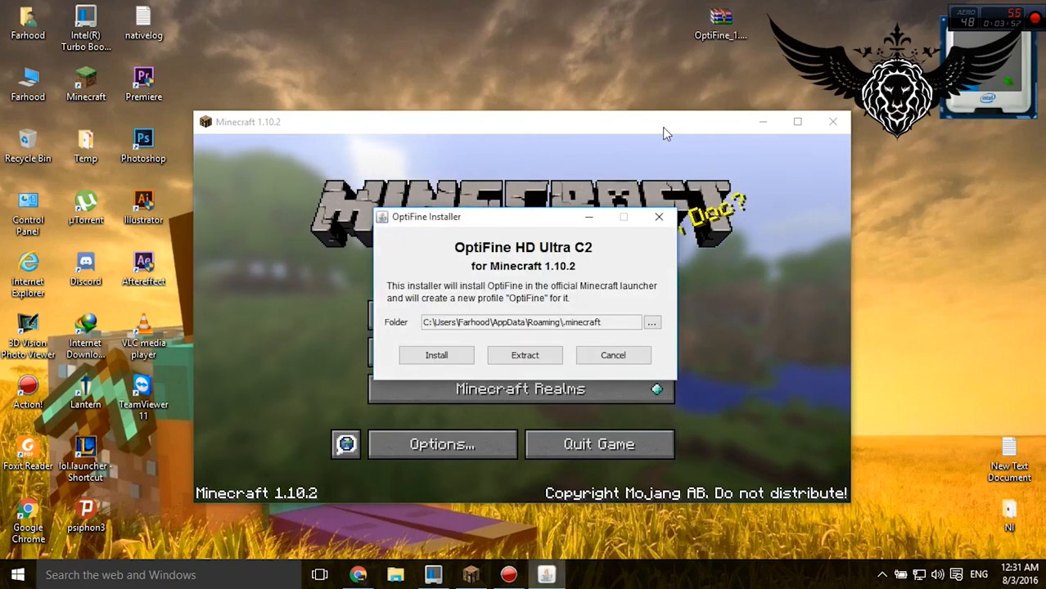
mouse_move(435, 353)
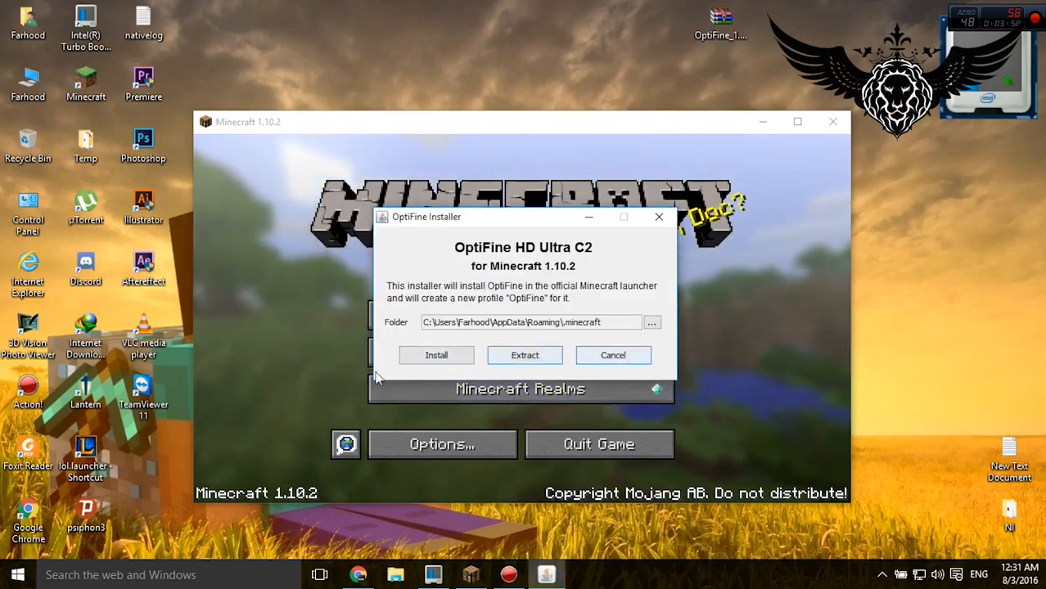
left_click(612, 353)
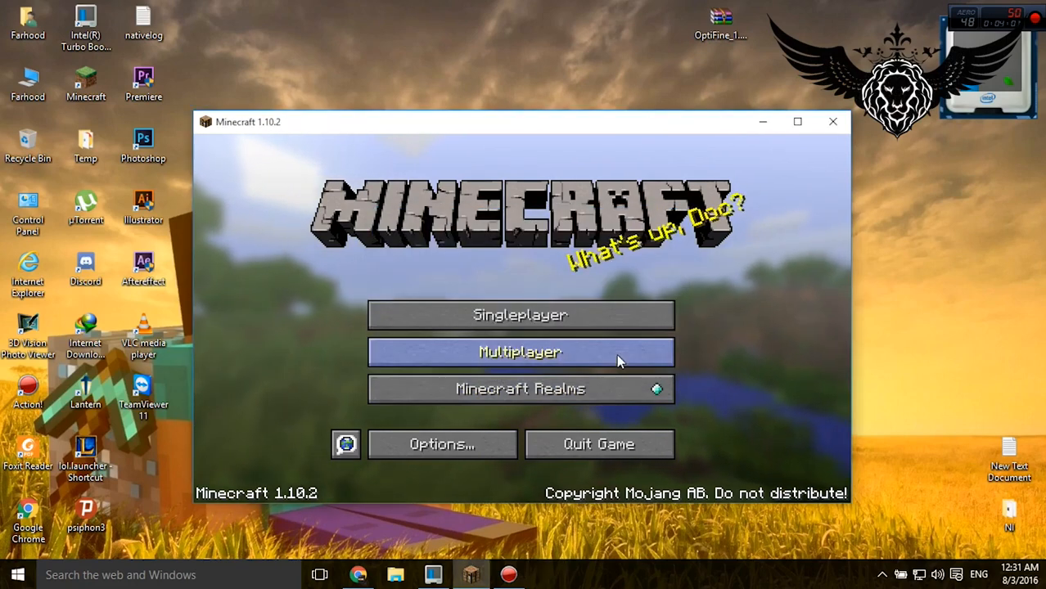
mouse_move(282, 483)
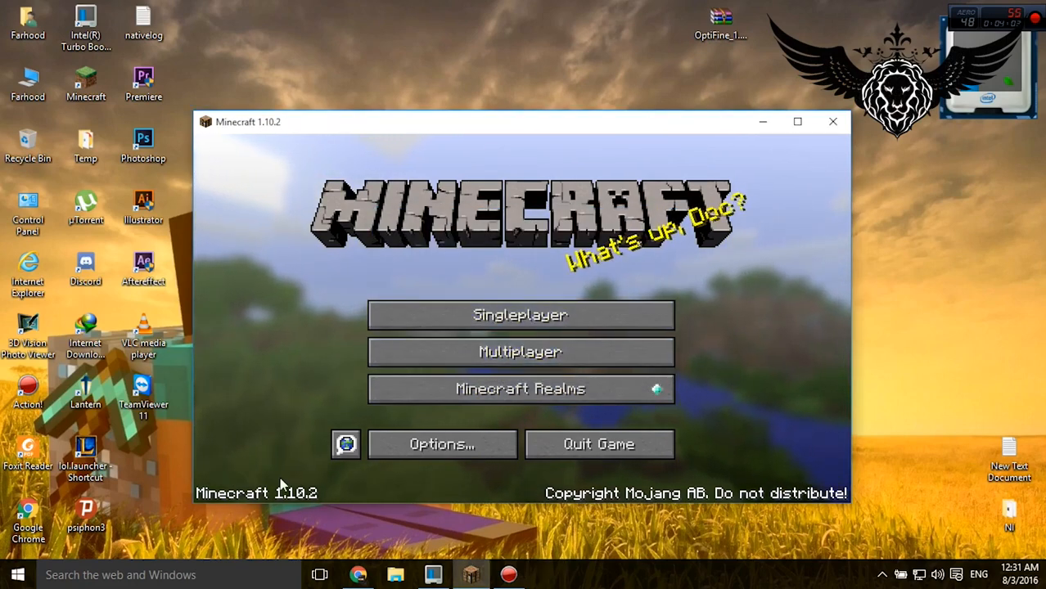
mouse_move(331, 495)
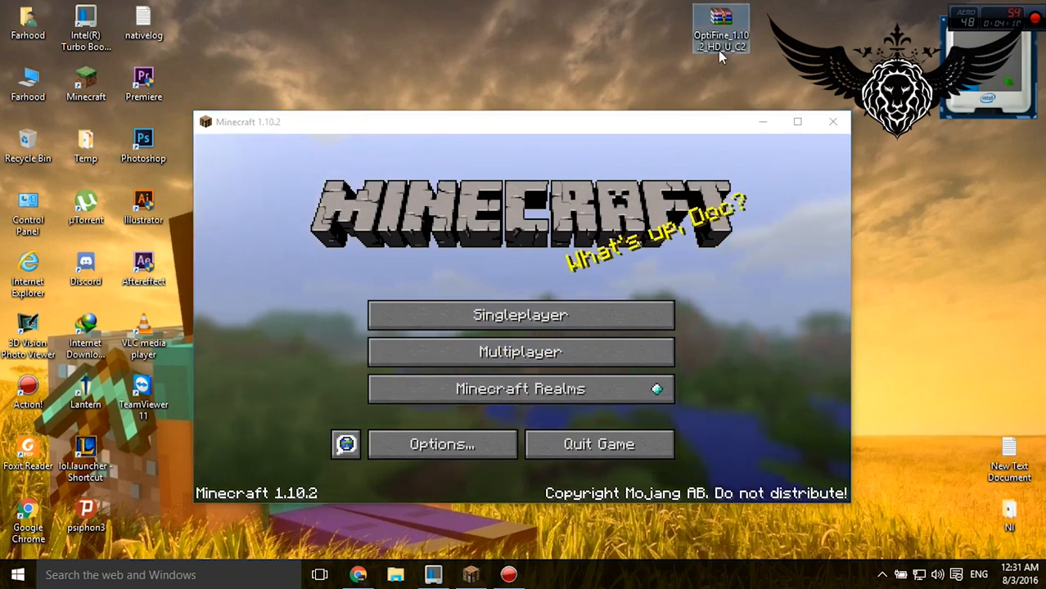
mouse_move(455, 428)
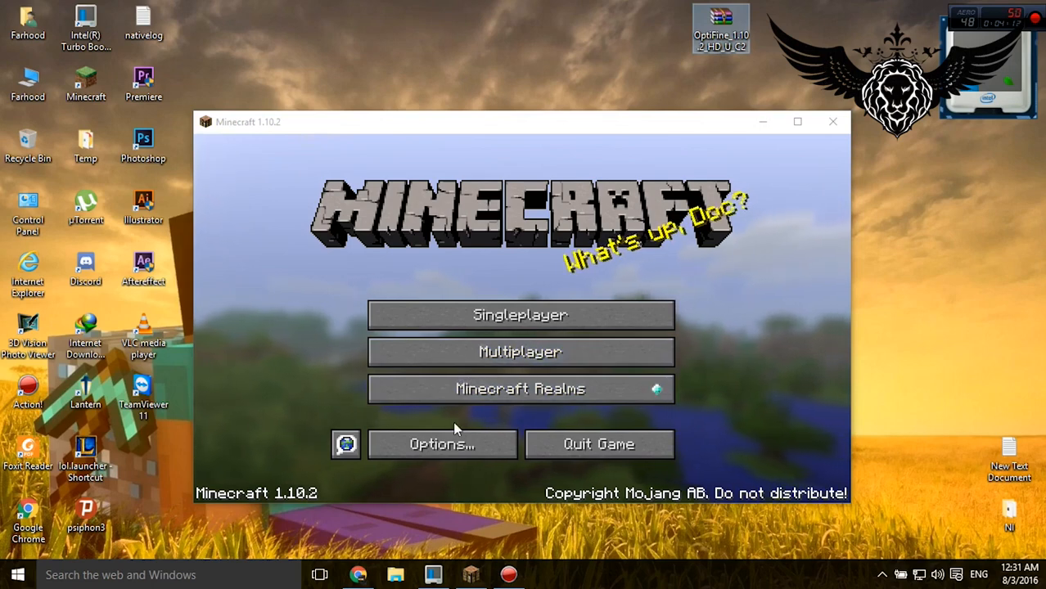
mouse_move(341, 166)
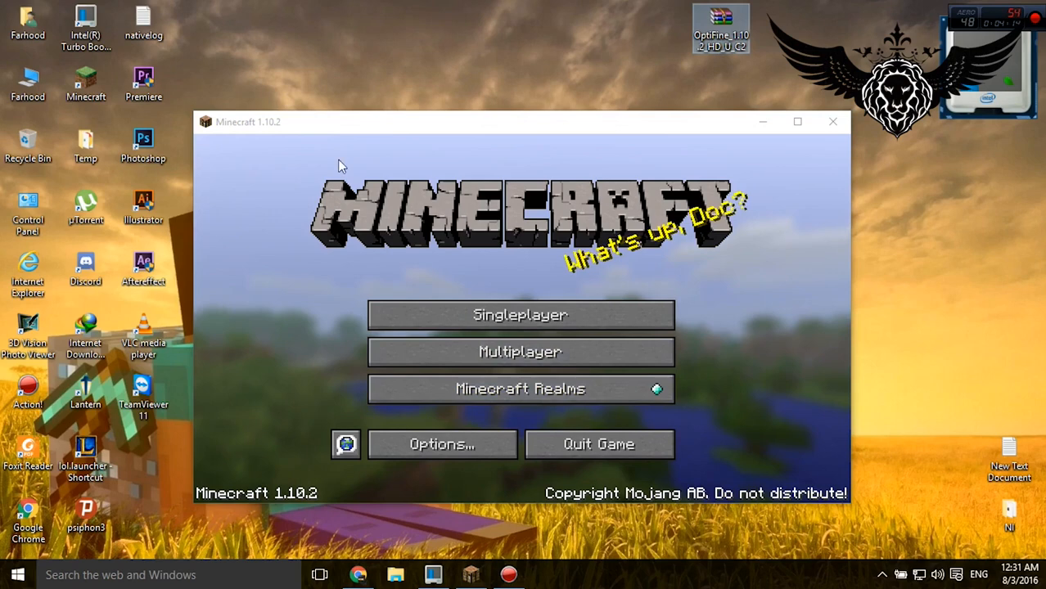
mouse_move(740, 434)
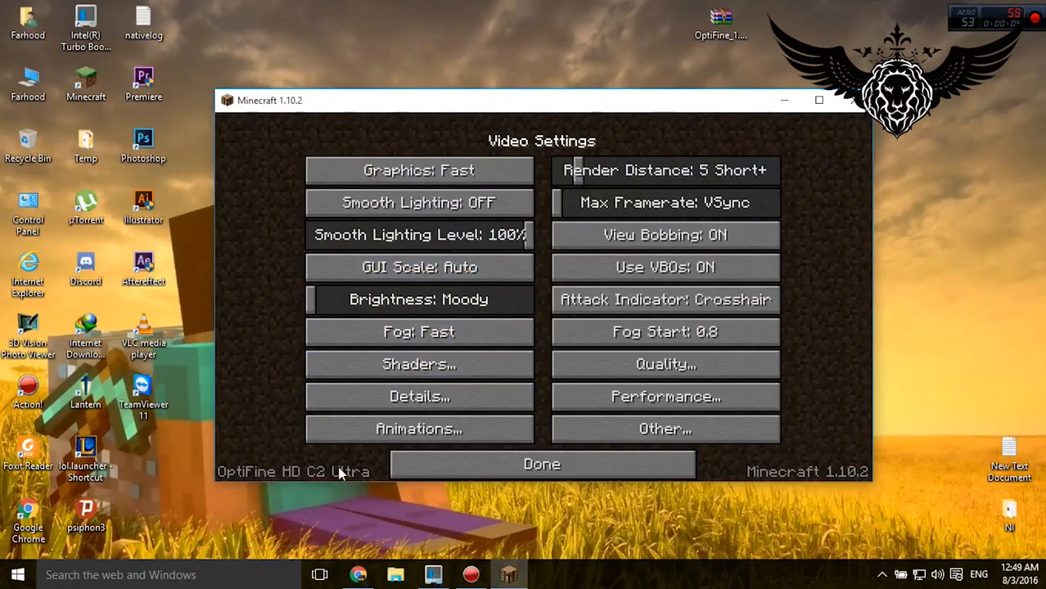
mouse_move(419, 330)
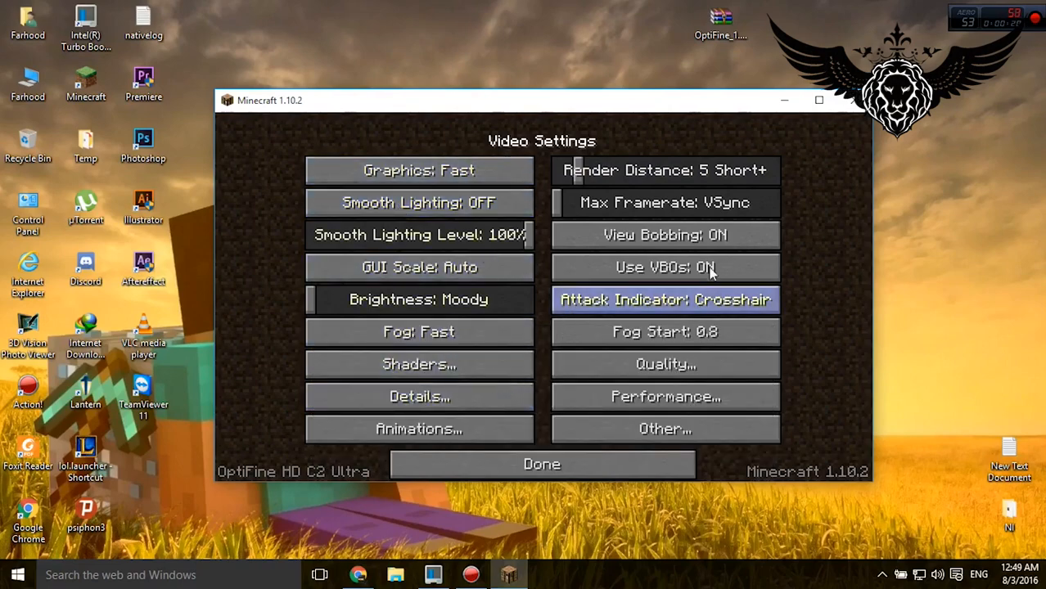
Step: Review the OptiFine video settings (Fog Fast, VBOs on, VSync, Fog Start 0.8) unchanged
left_click(665, 170)
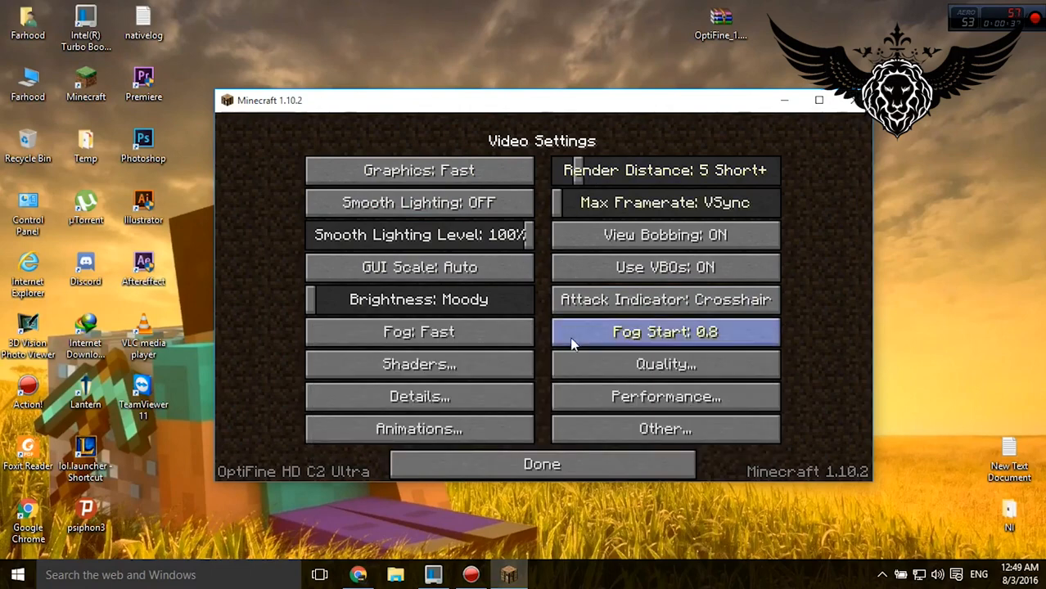
mouse_move(586, 375)
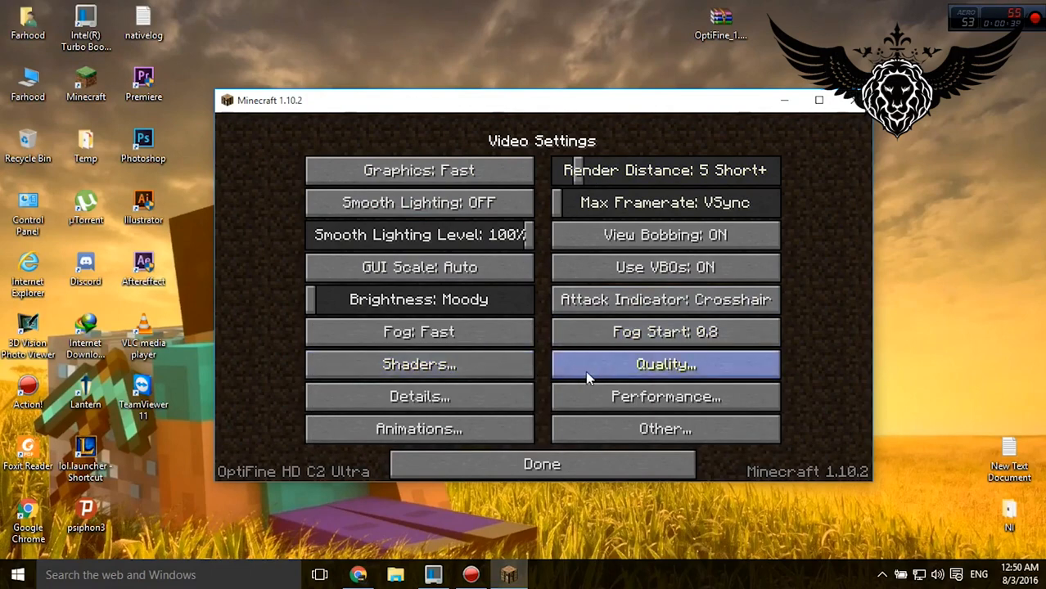
mouse_move(638, 409)
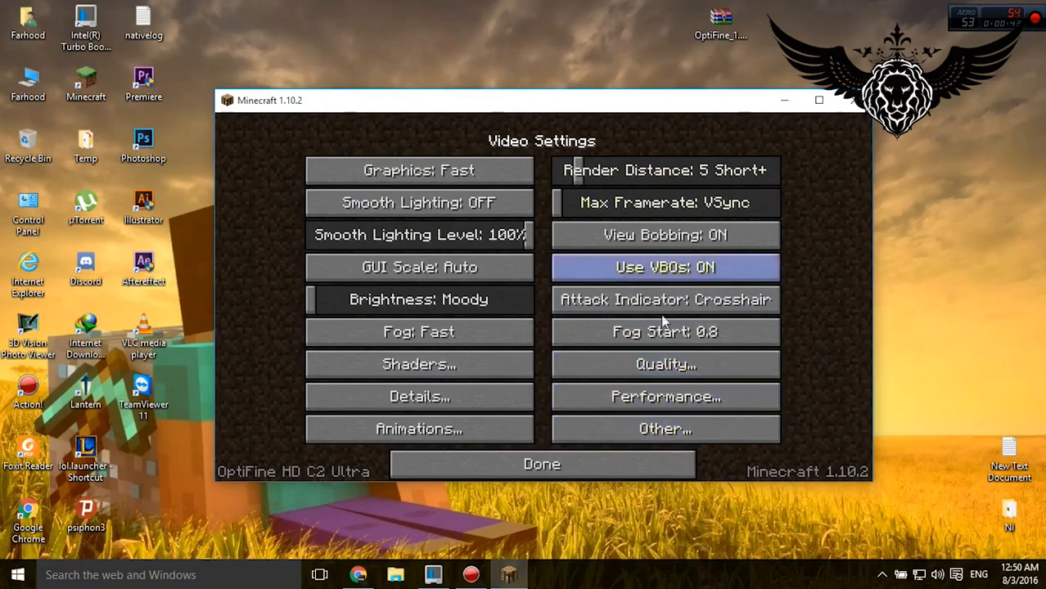
Step: Review Other Settings unchanged and return to the 1.10.2 title screen
left_click(664, 429)
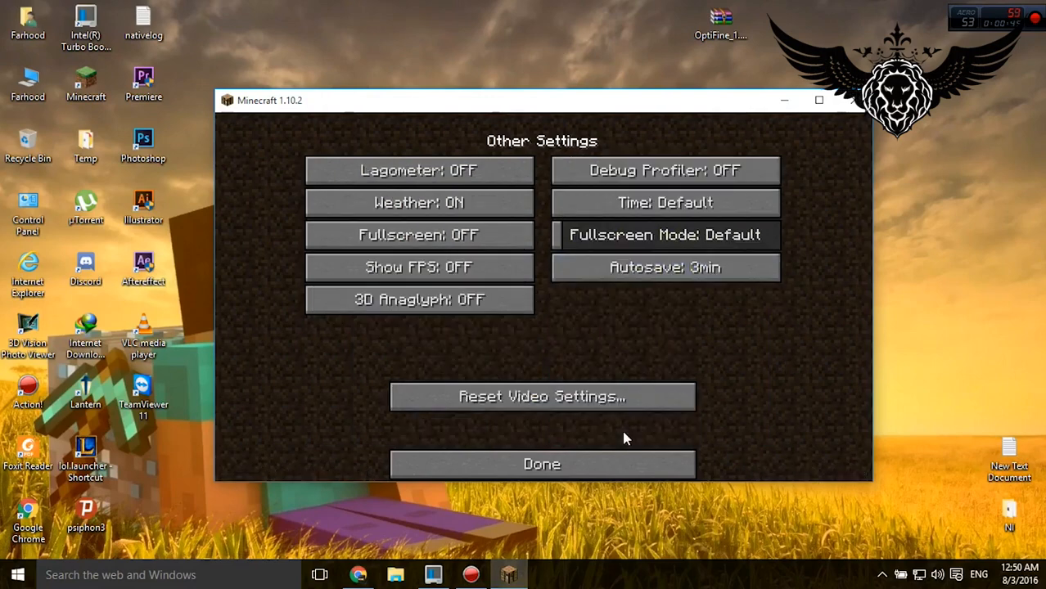
mouse_move(516, 417)
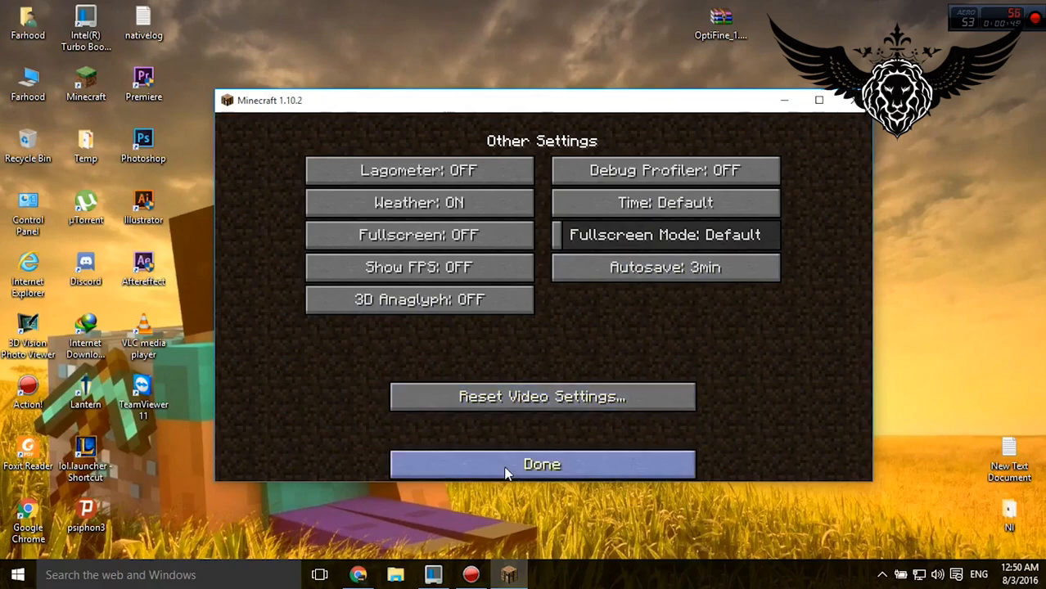
left_click(541, 465)
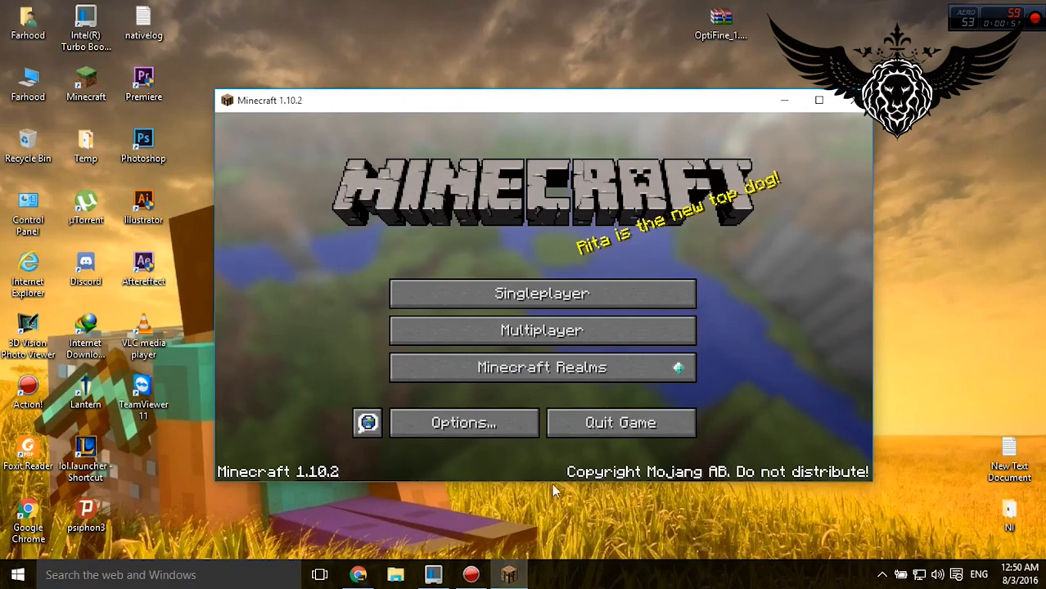
left_click(463, 422)
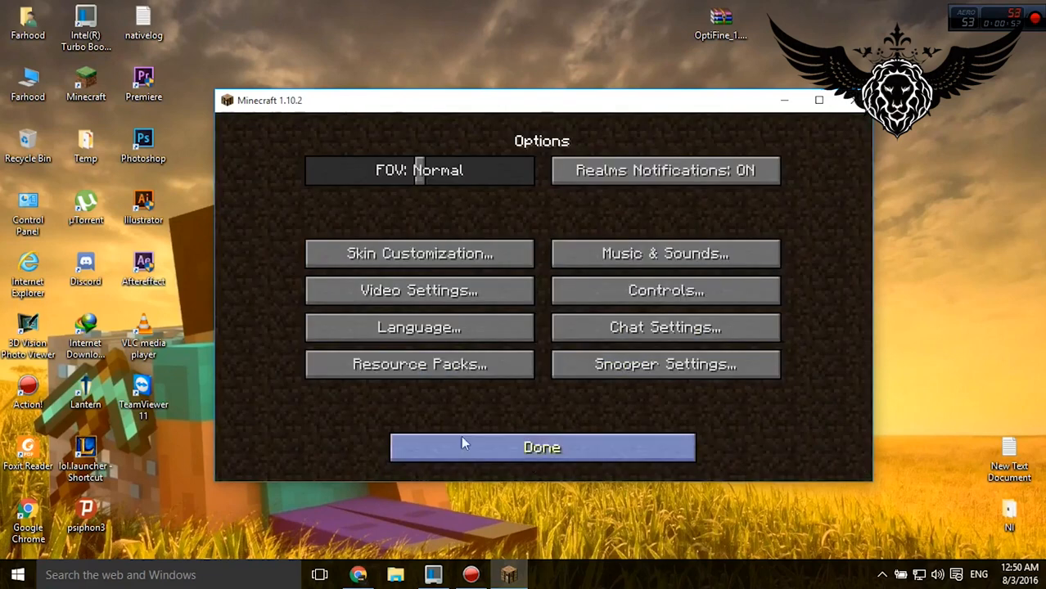
left_click(418, 363)
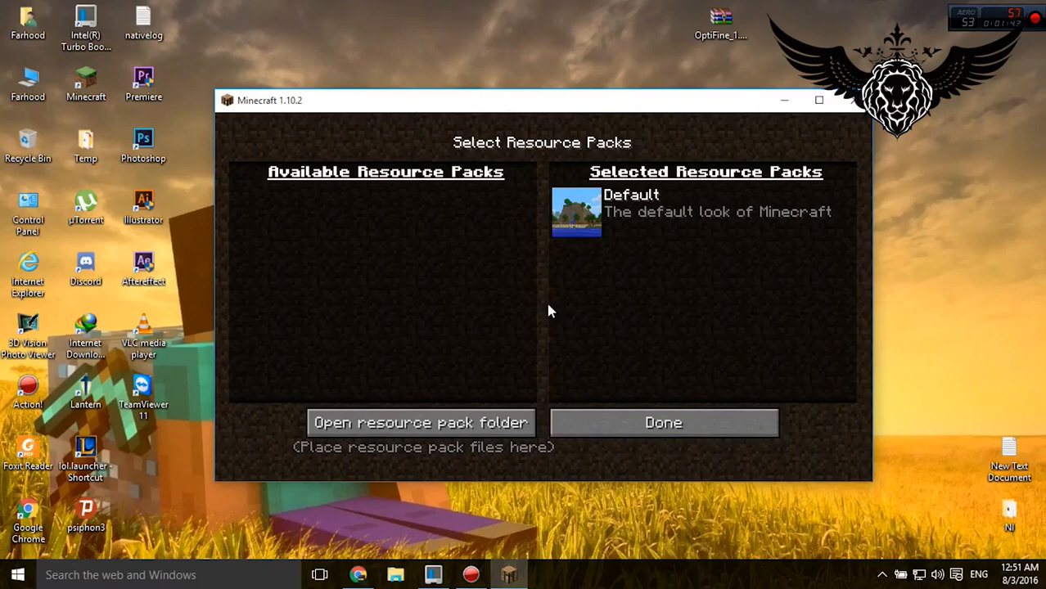
left_click(663, 422)
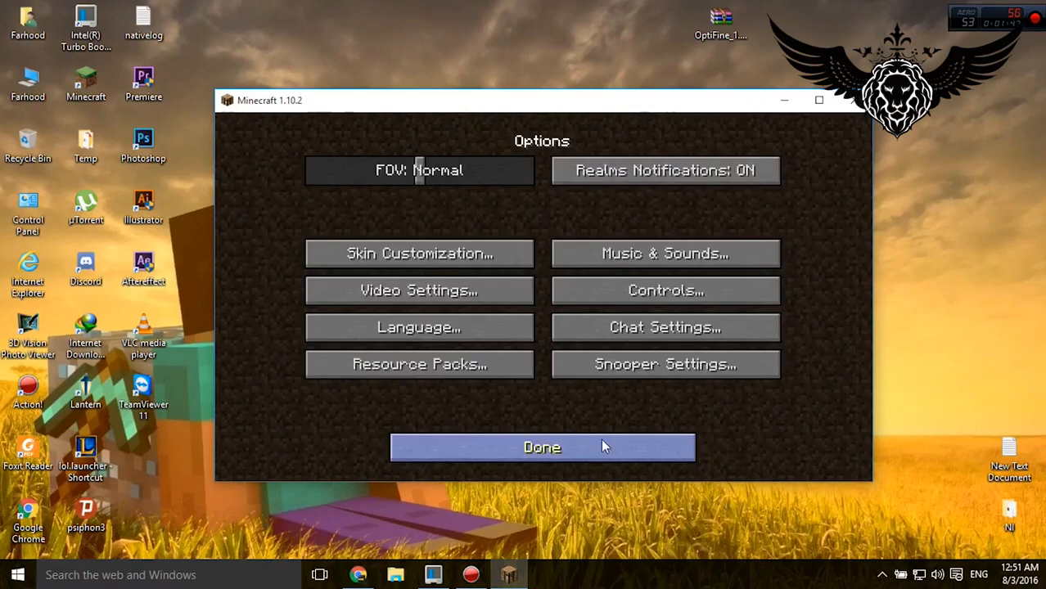
left_click(542, 446)
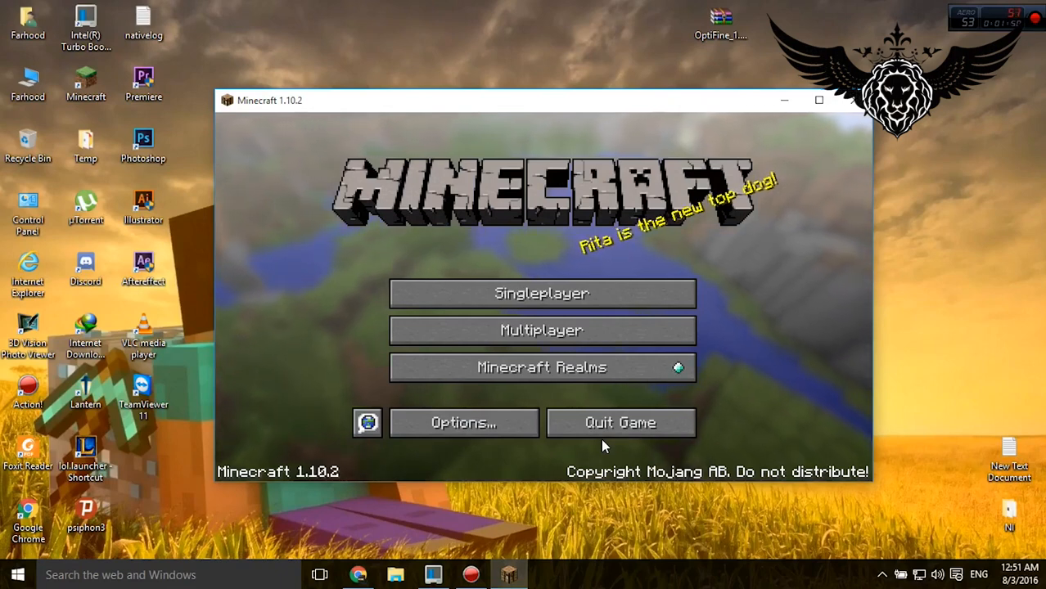